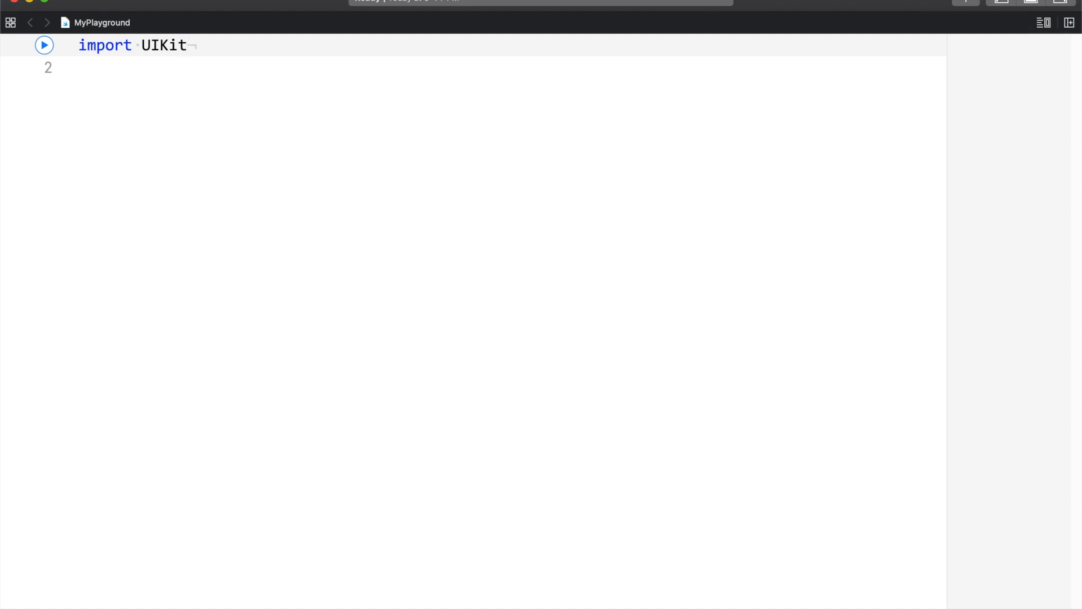
- Write protocol Product requiring func description() -> String below import UIKit
text(protocol P)
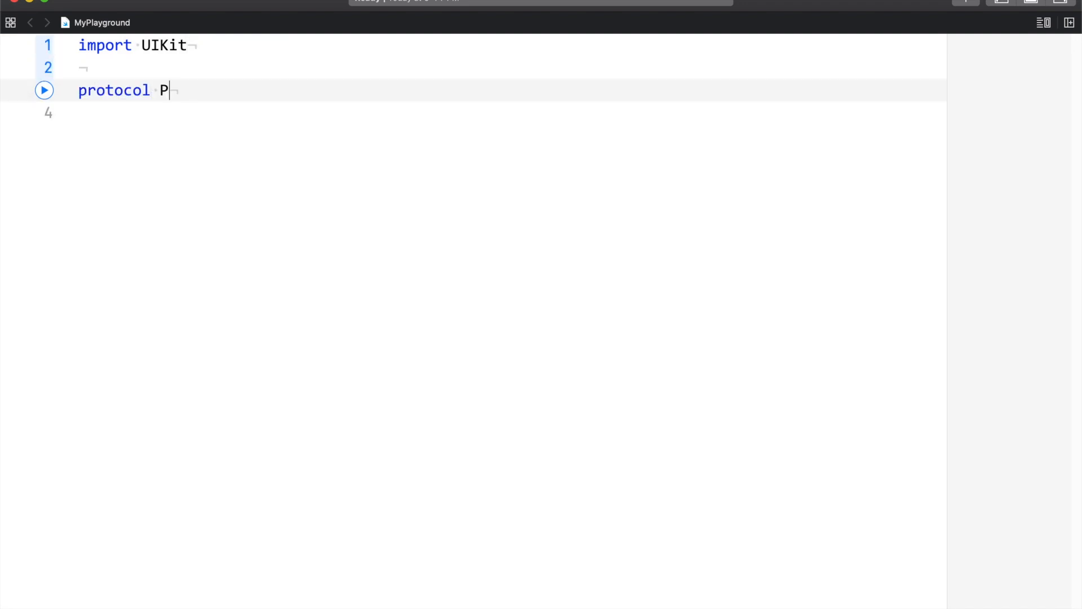
text(roduct)
text(func)
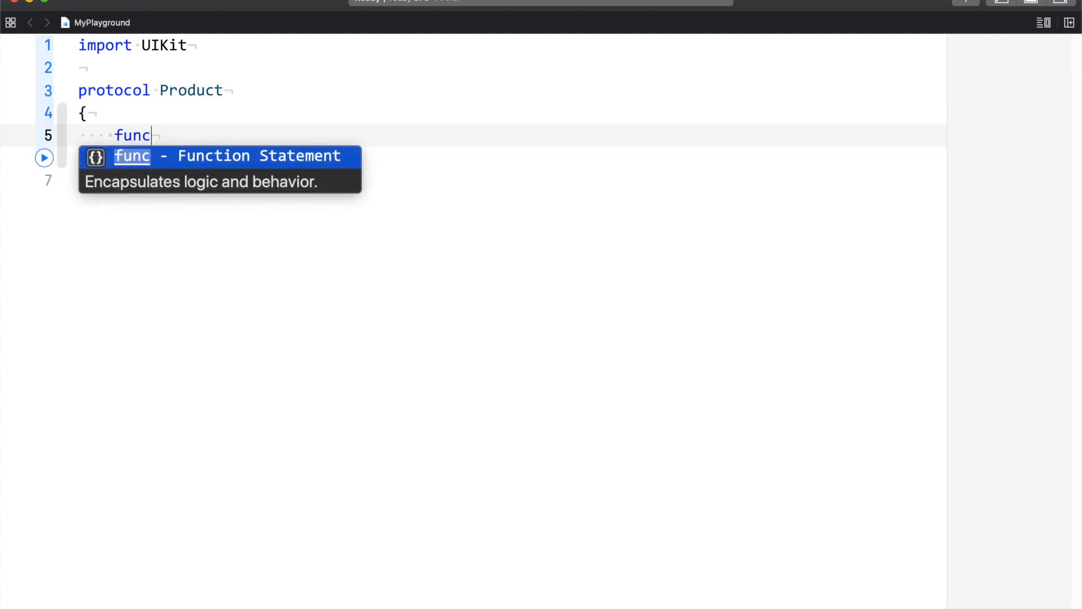
text(description)
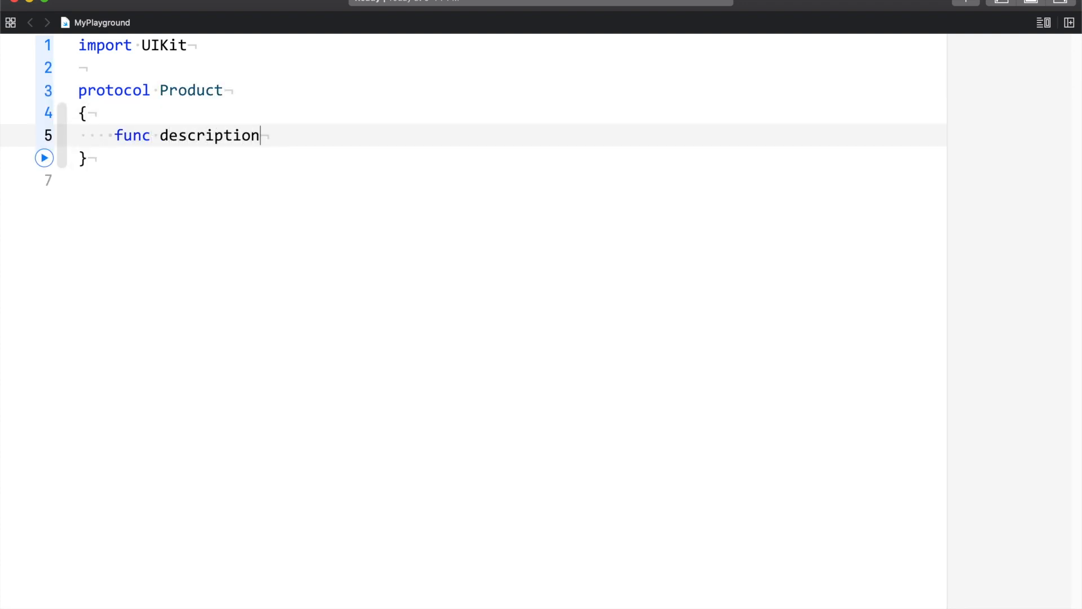
text(() ->)
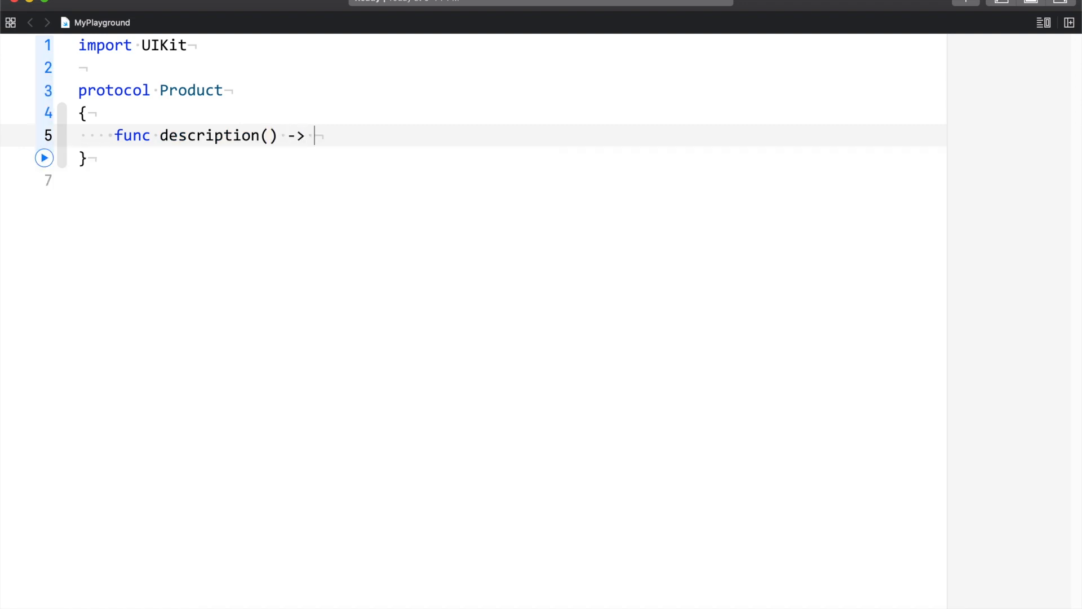
text(String)
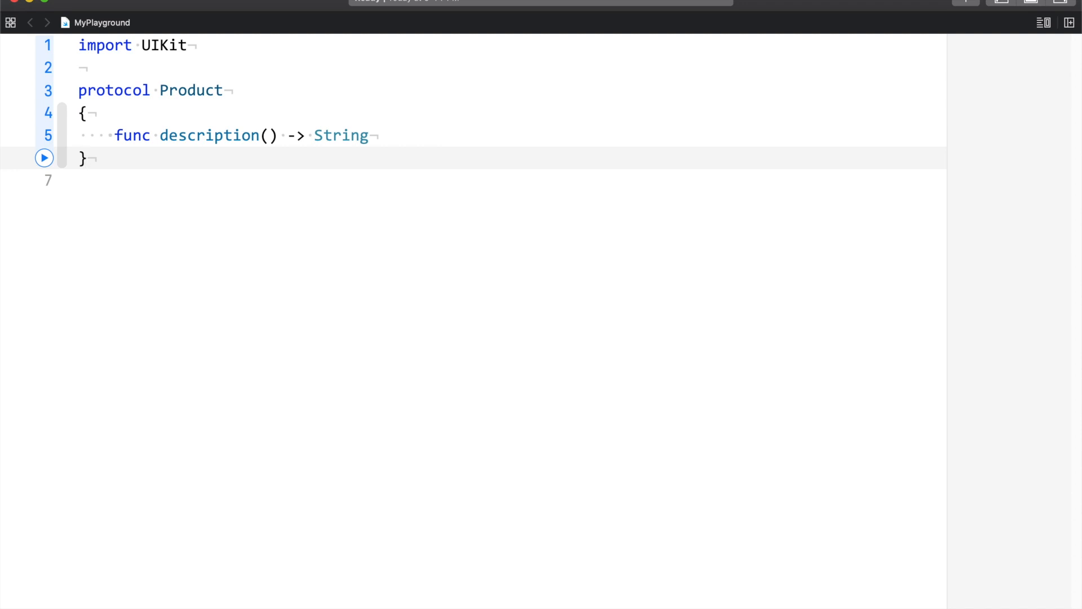
click(88, 158)
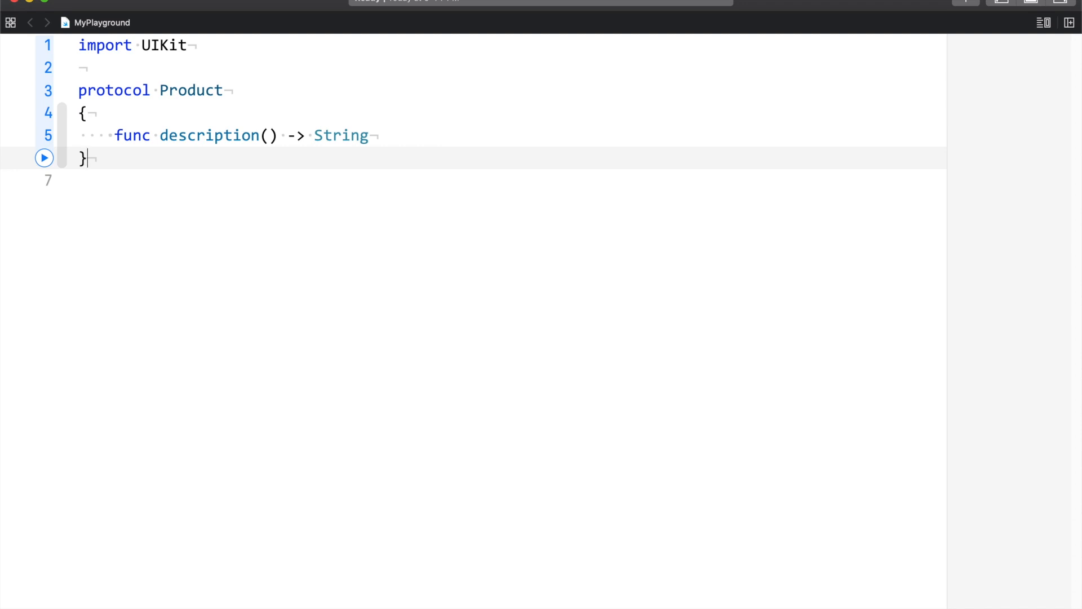
- Write struct Laptop: Product whose description() returns "This is a Laptop", then select it for copying
text(struct Lapti)
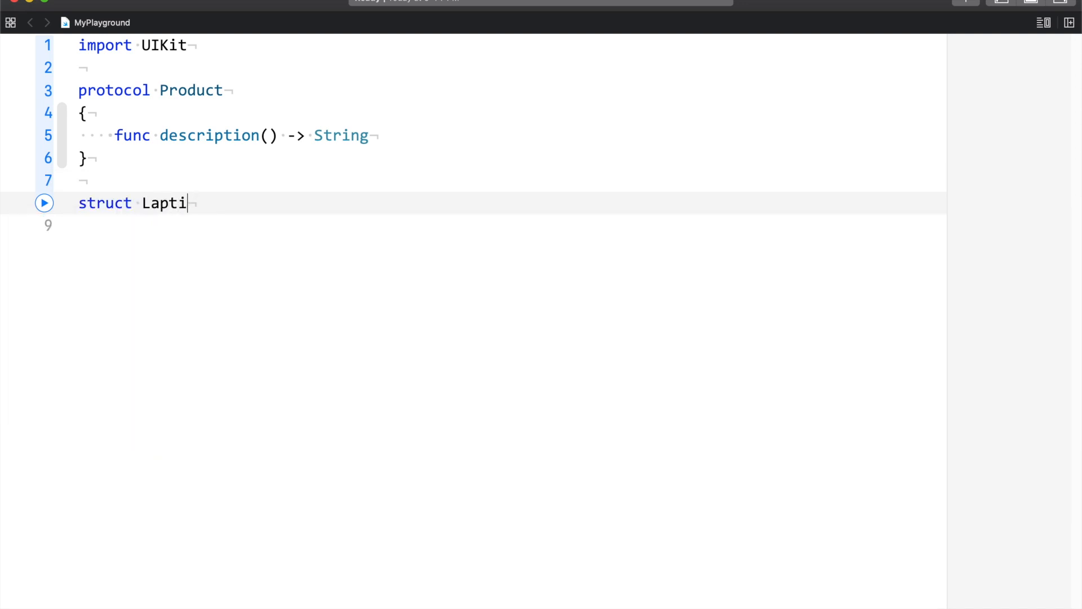
text(op :)
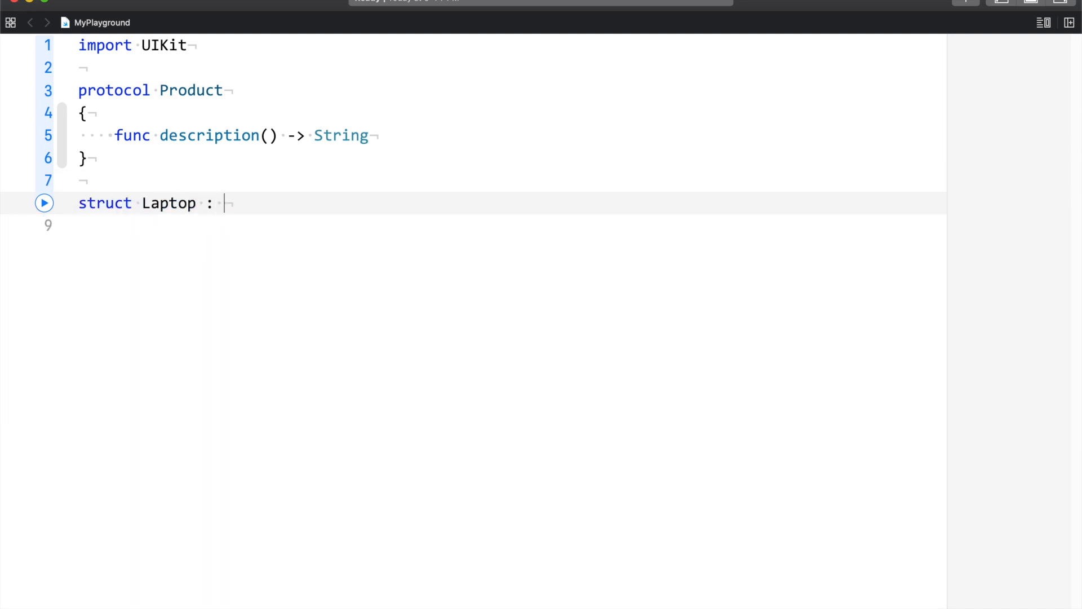
text(Product)
text(func description() -> String {)
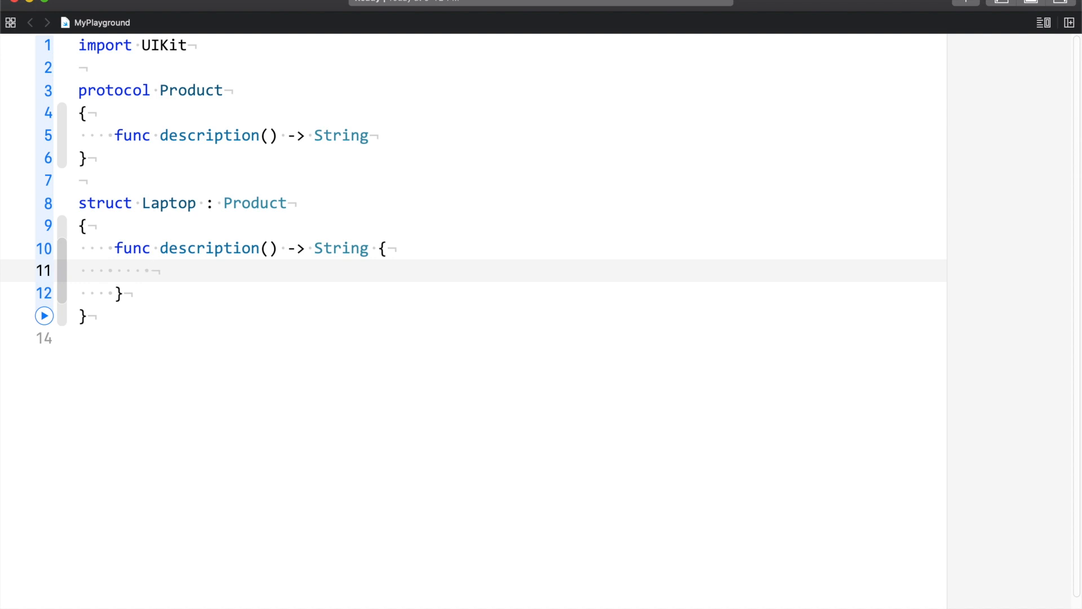
text("This ")
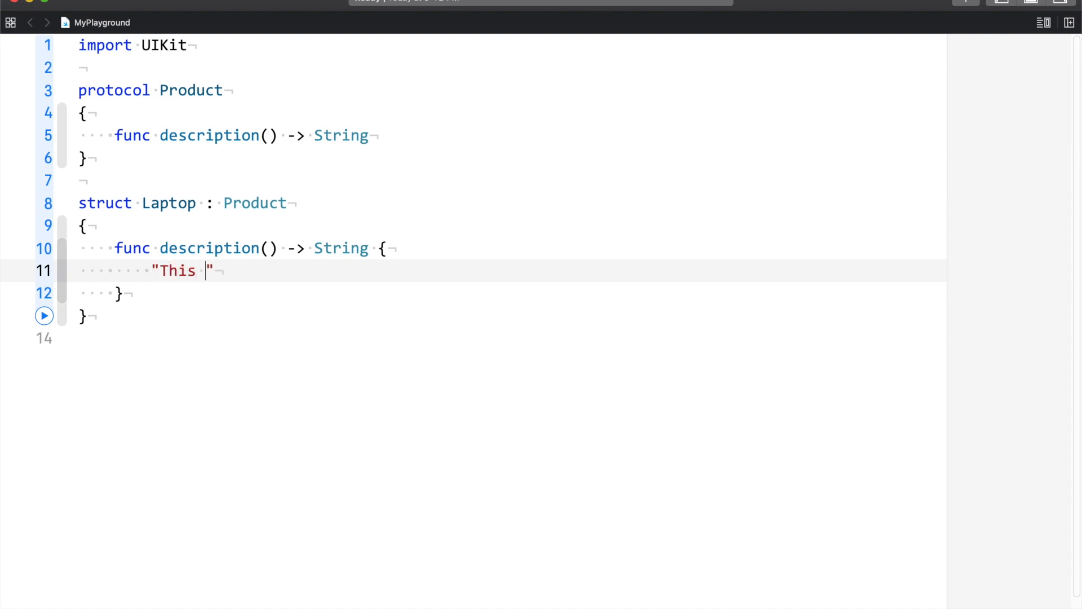
text(is a Lapt)
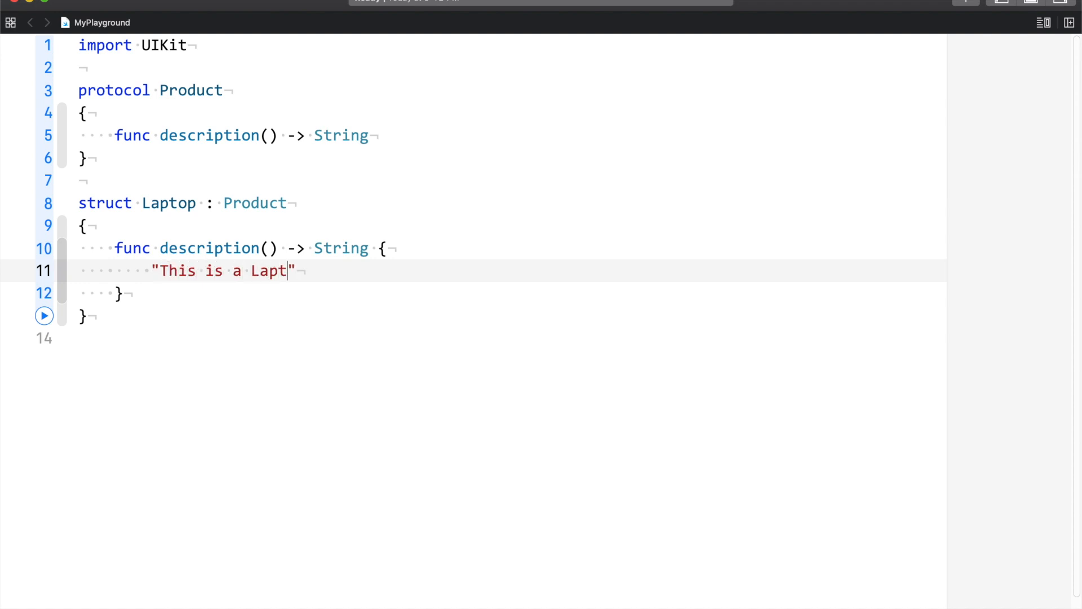
text(op)
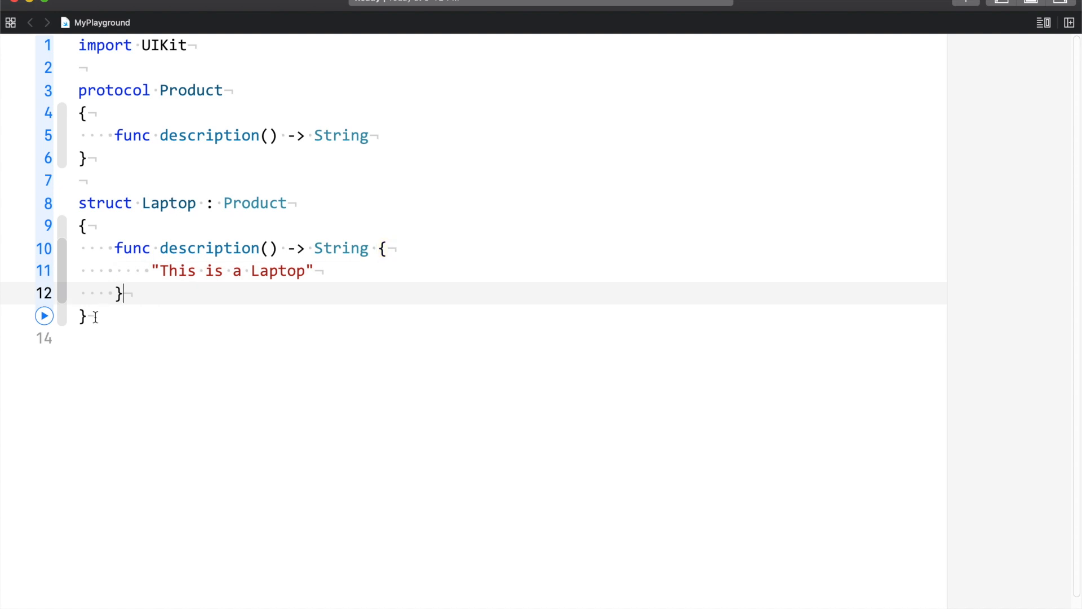
drag(79, 202, 123, 294)
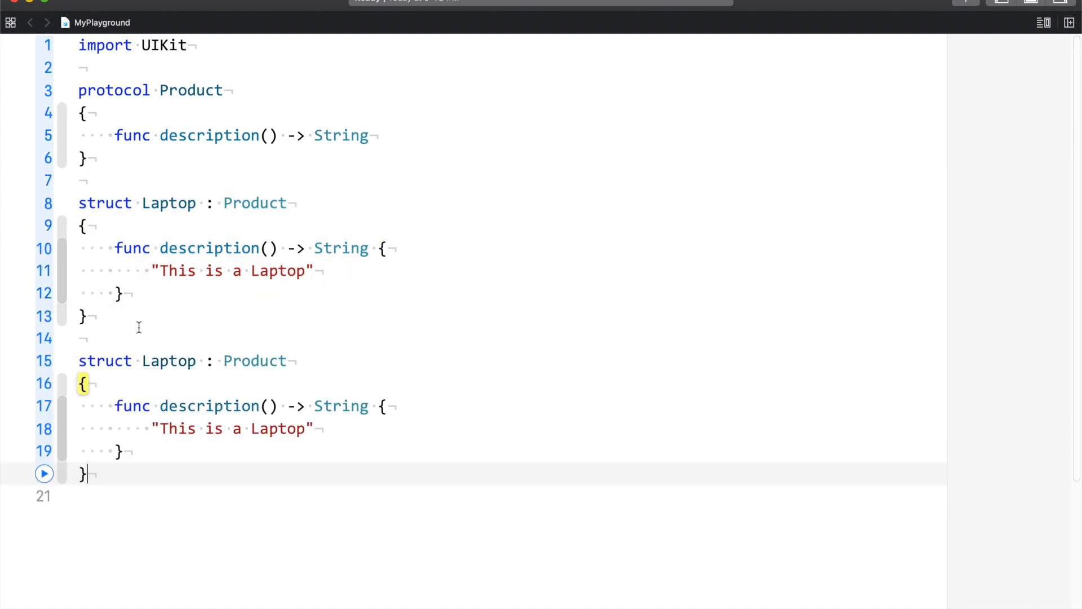
- Turn the pasted copy into struct Keyboard returning "This is a Keyboard"
text(Keyboard)
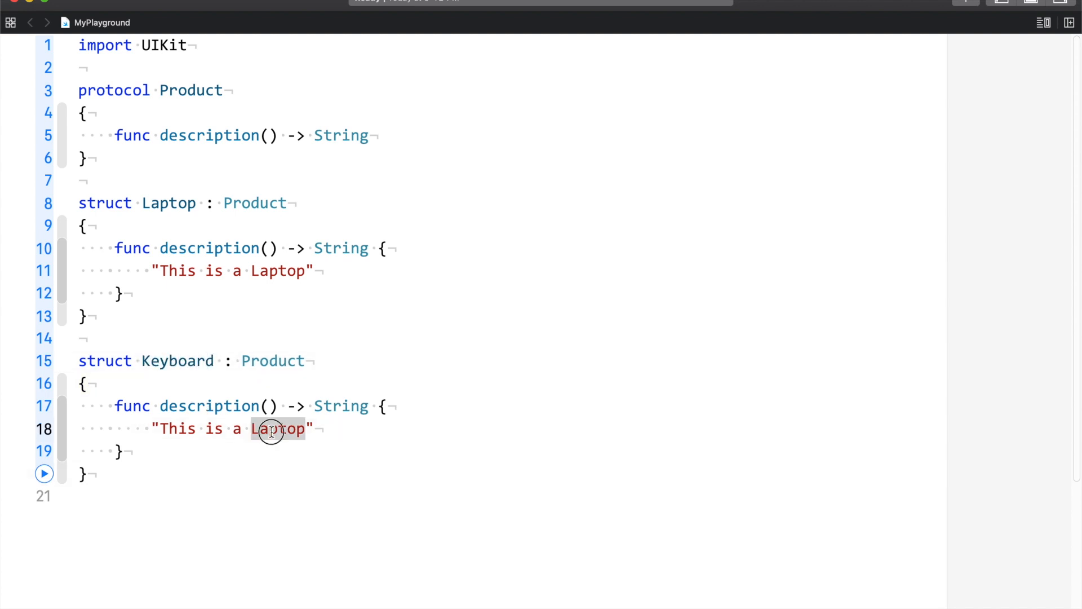
text(Keyboard)
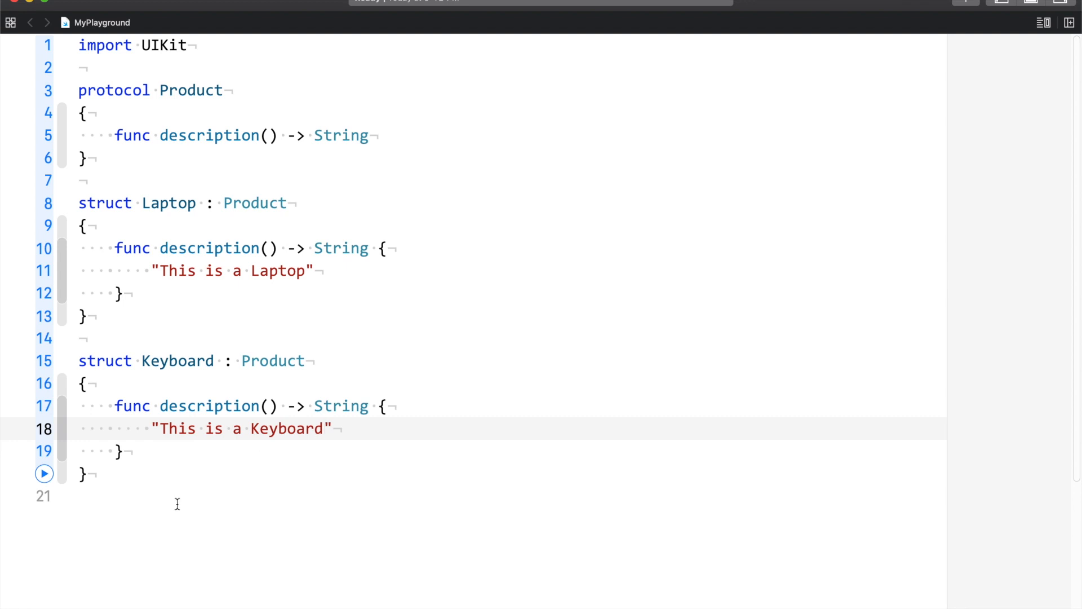
scroll(down, 3)
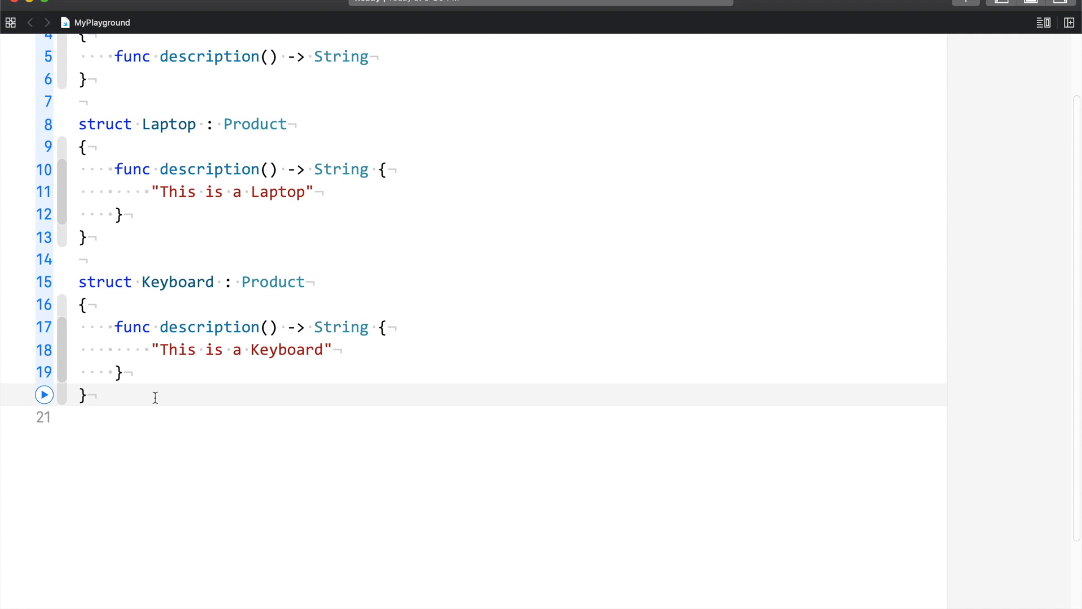
click(88, 395)
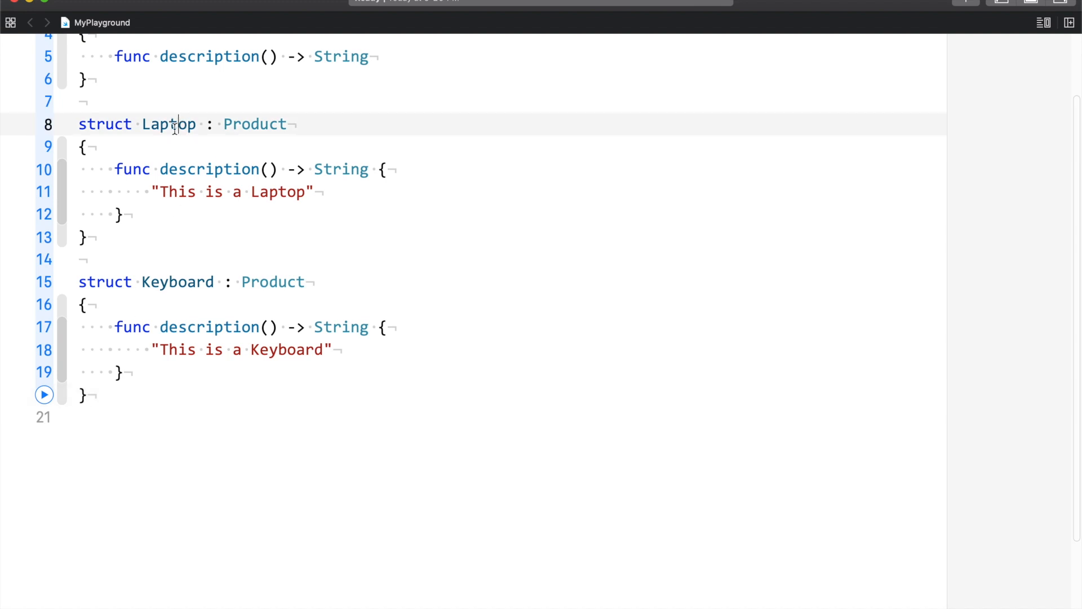
- Highlight the Laptop and Keyboard type names and open a blank line inside the protocol
double_click(168, 123)
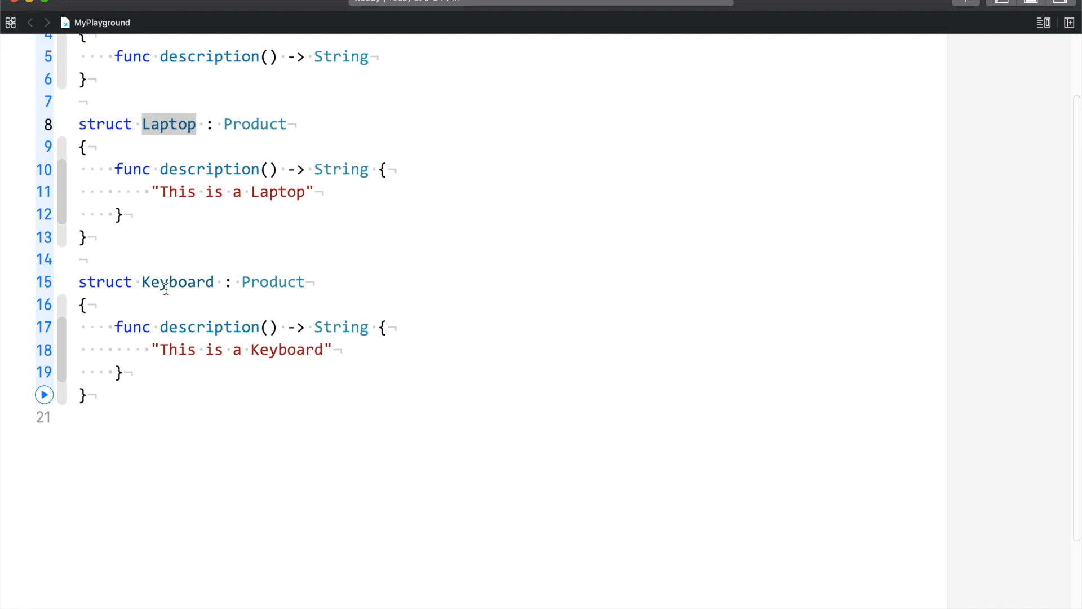
double_click(177, 282)
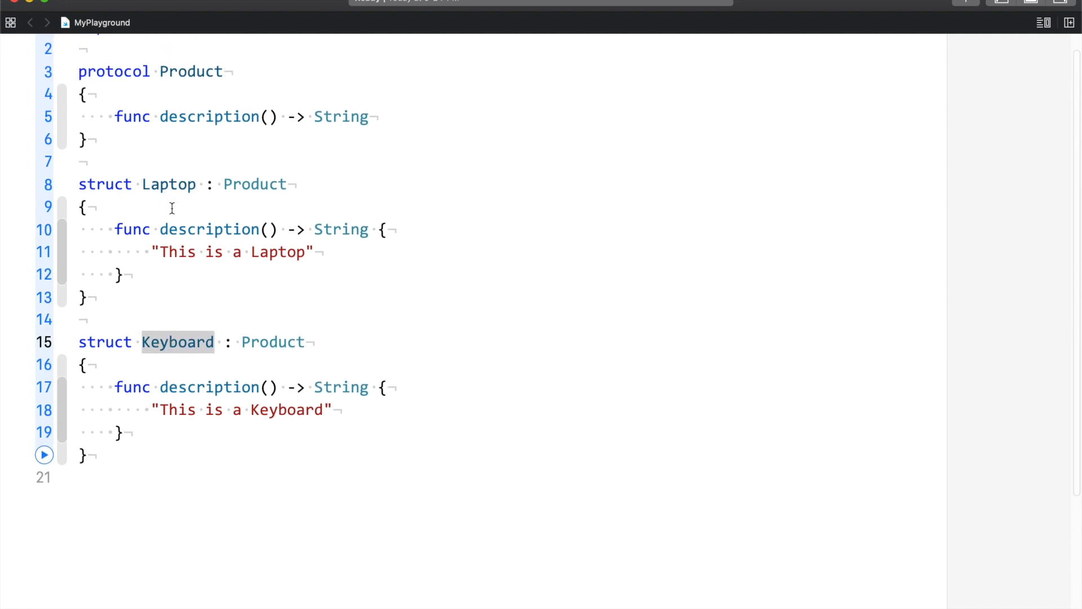
click(256, 183)
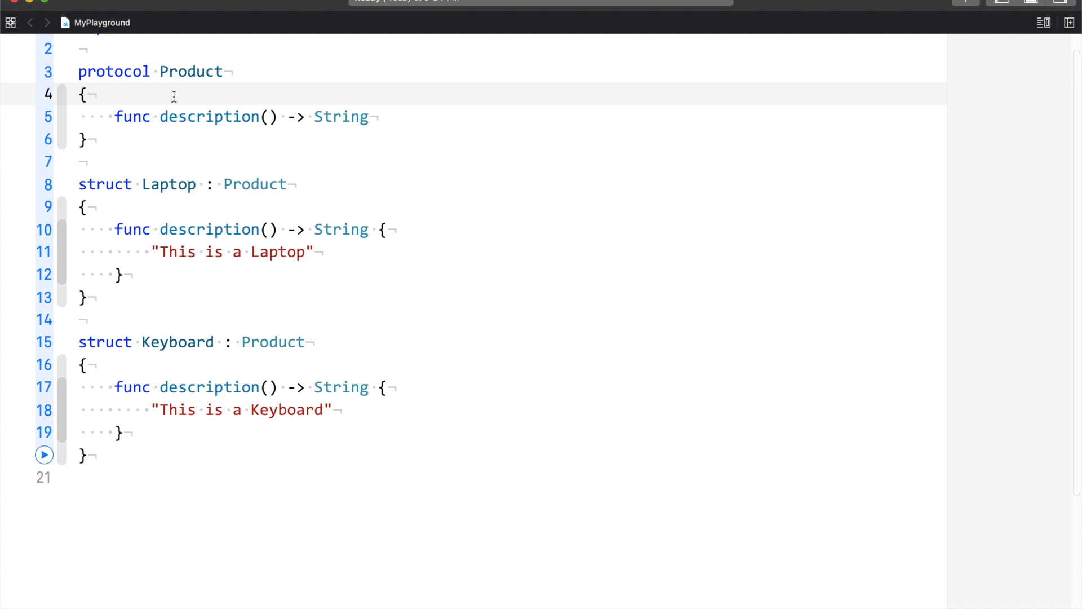
double_click(168, 184)
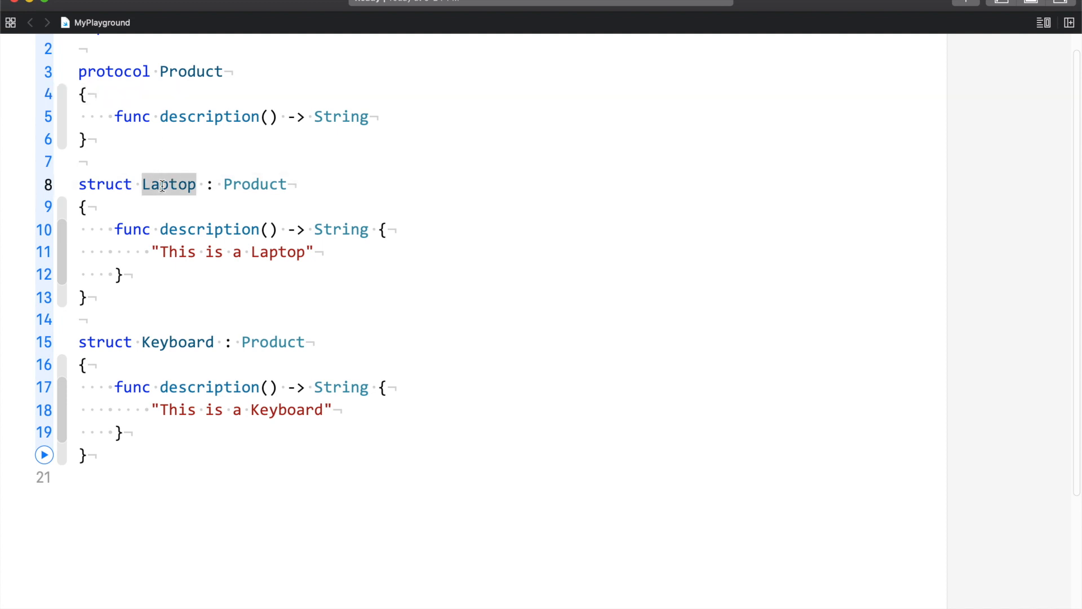
double_click(177, 341)
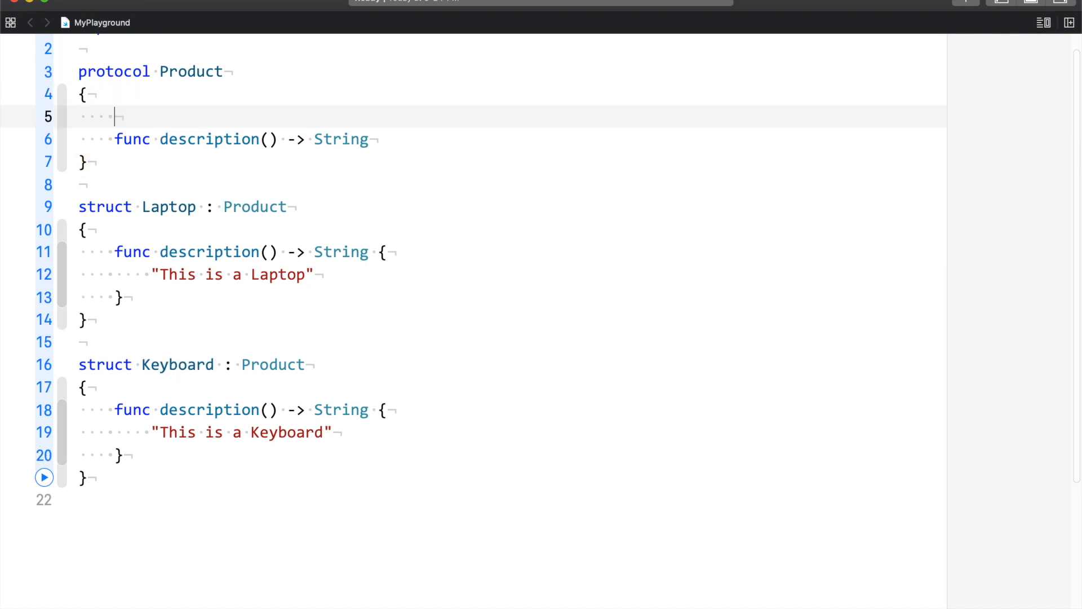
- Add associatedtype Code and var productCode: Code {get} to the Product protocol
text(associatedtype)
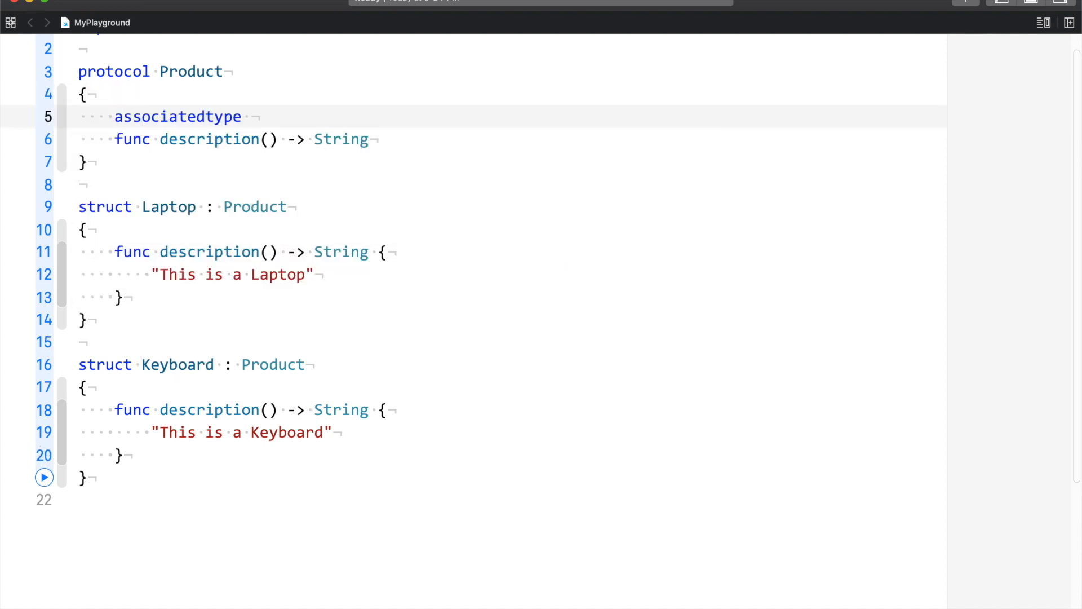
text(Code)
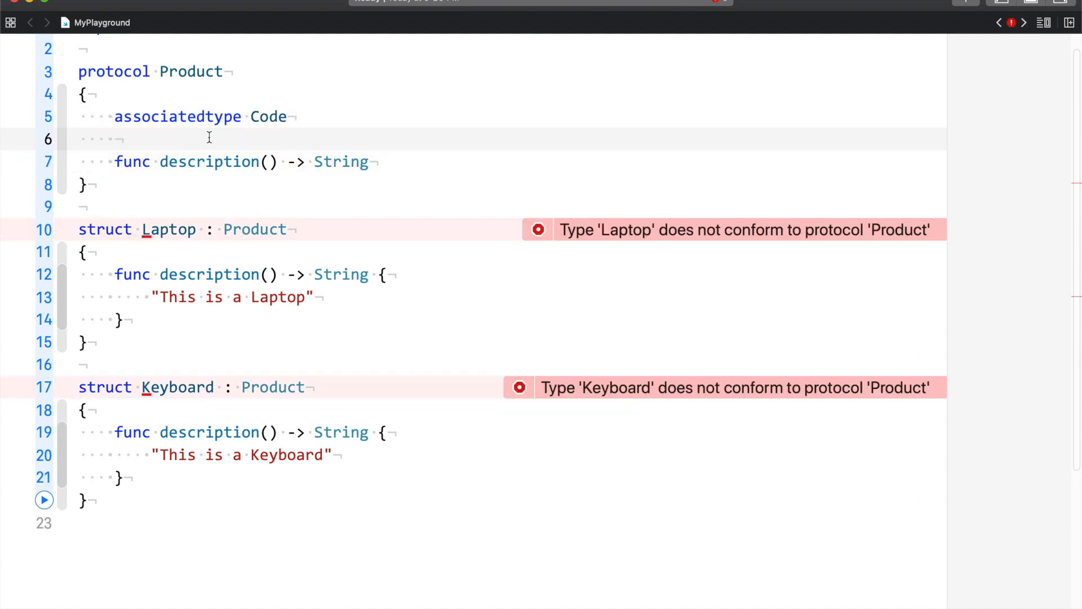
text(var pro)
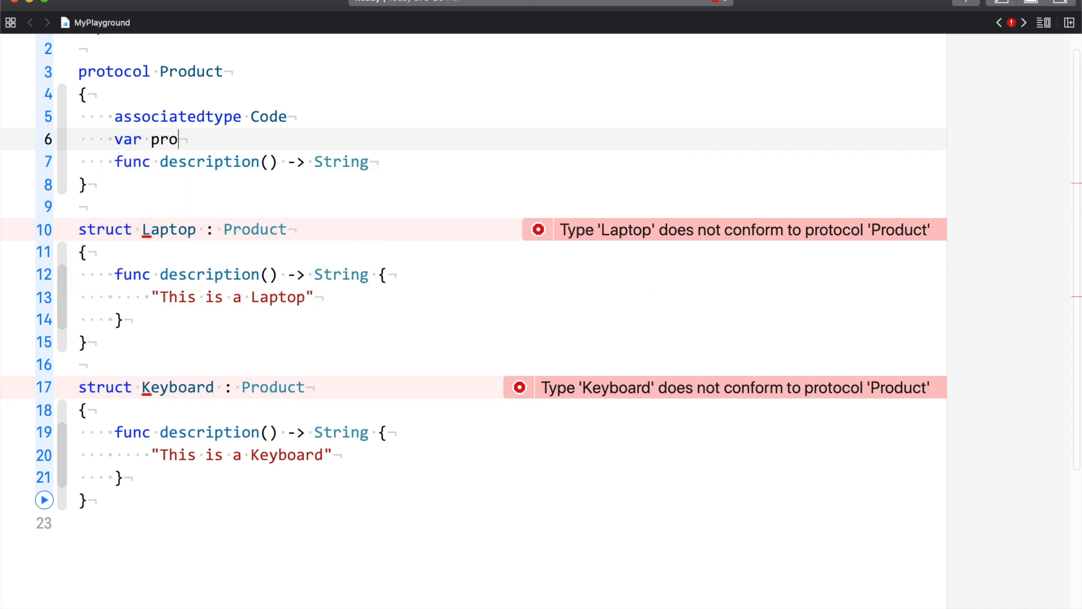
text(ductCod)
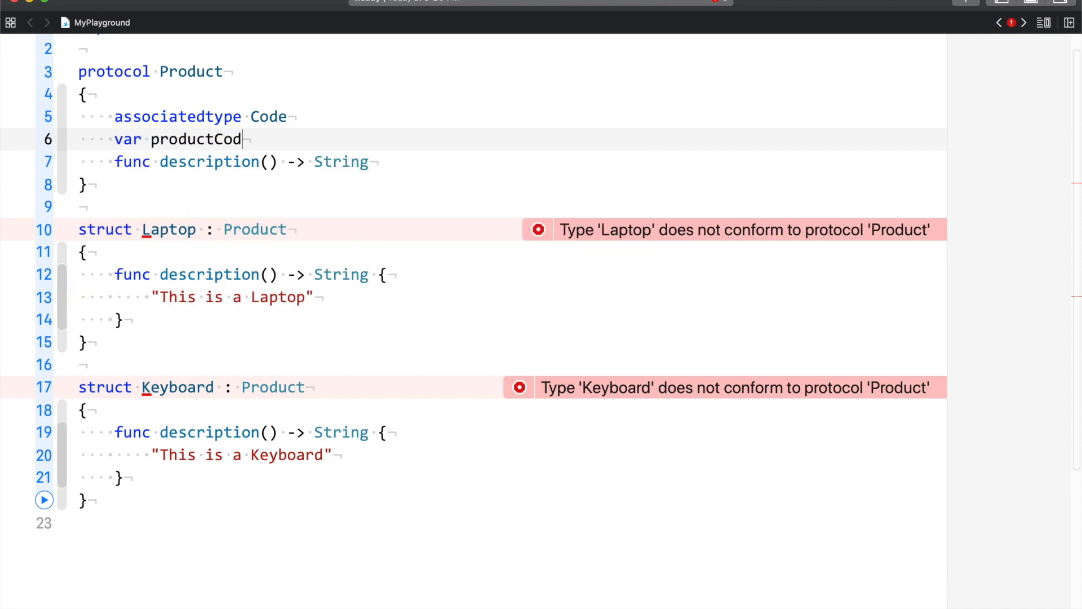
text(e: Code {get)
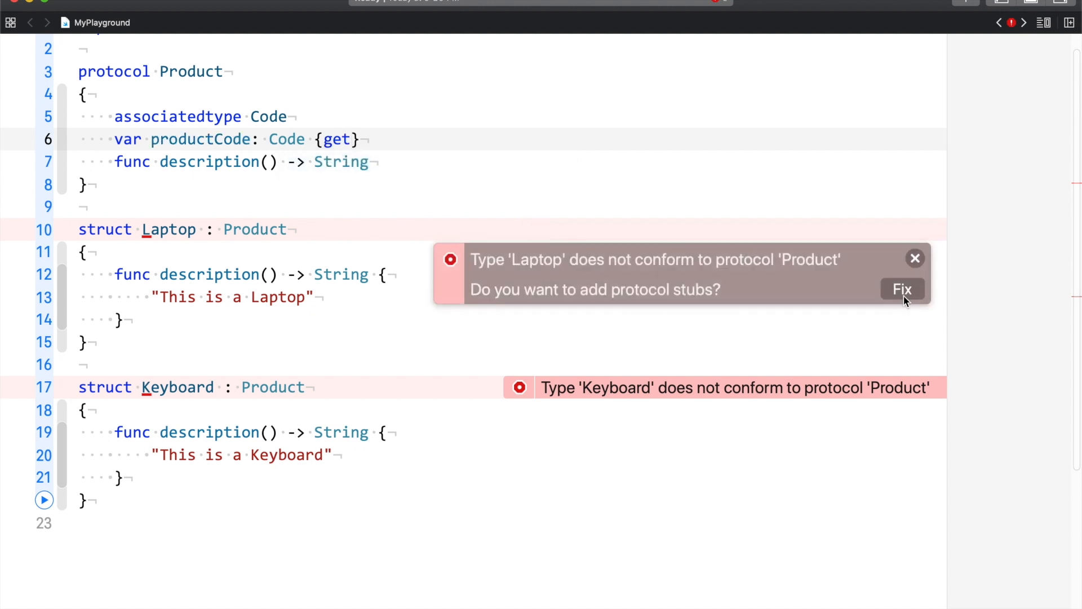
- Add the missing stubs so Laptop uses Code = String and Keyboard uses Code = Int with productCode properties
click(902, 289)
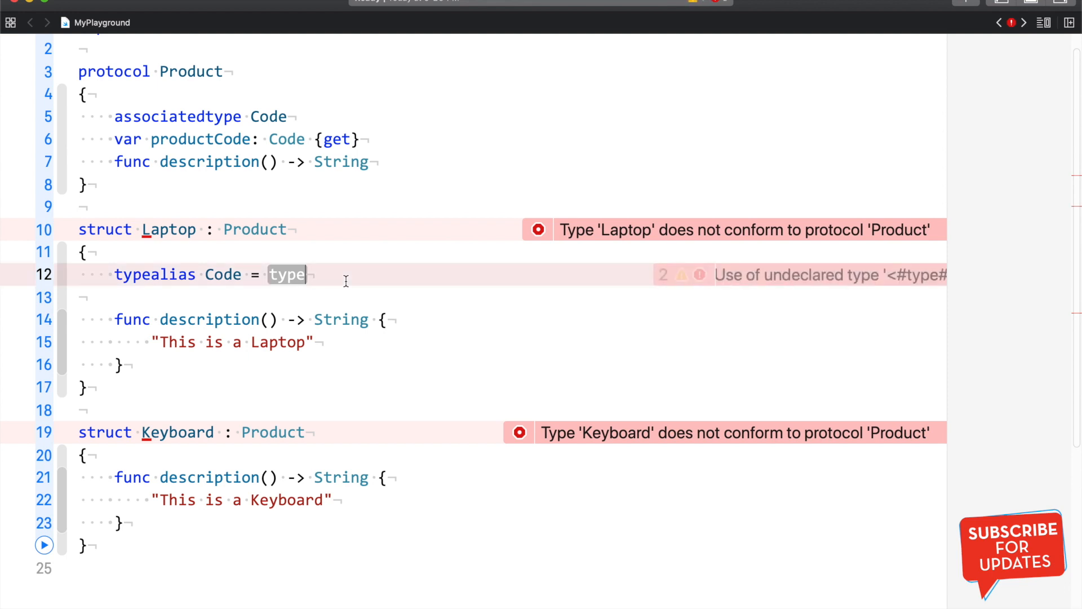
text(String)
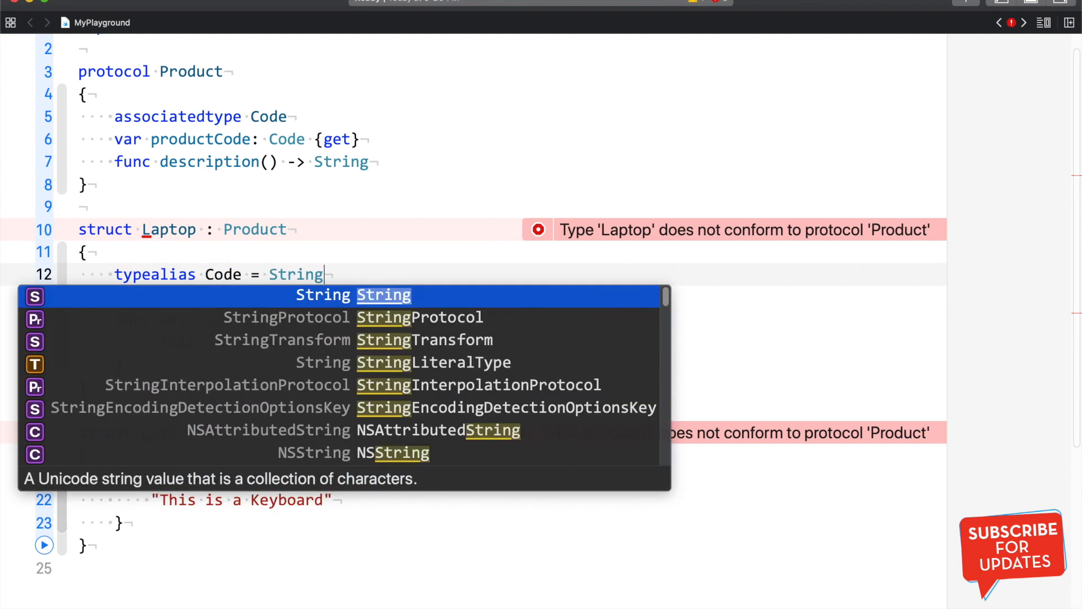
text(vr)
text(var productCode: Int)
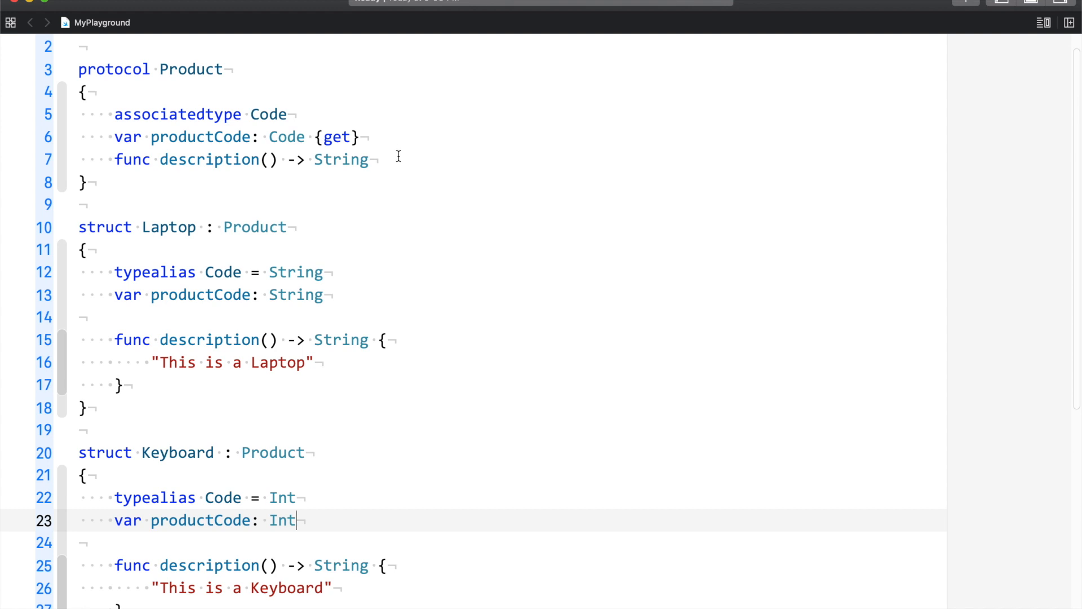
double_click(177, 114)
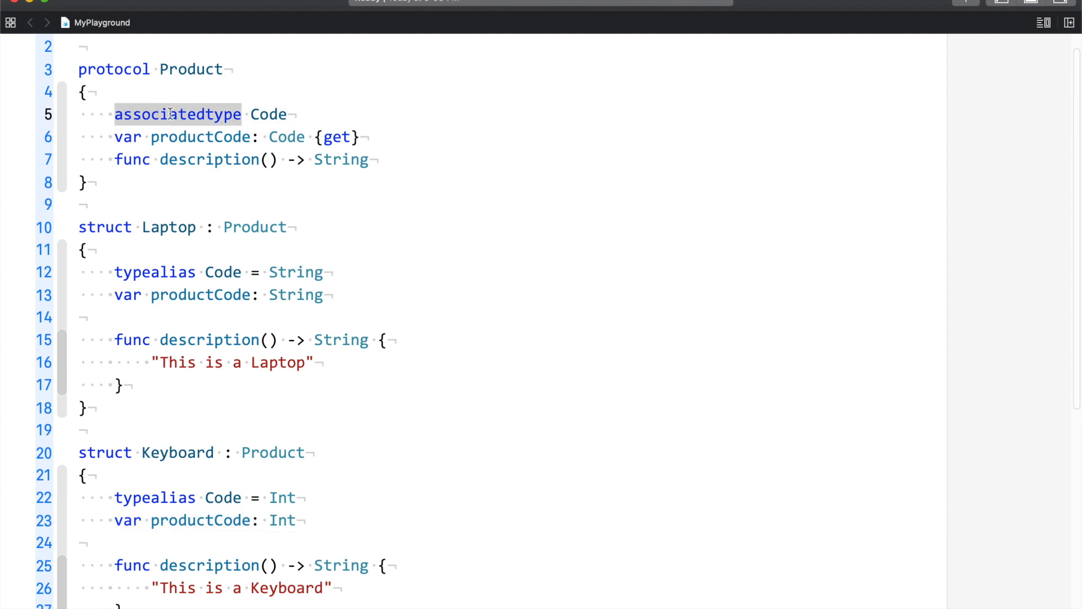
scroll(down, 3)
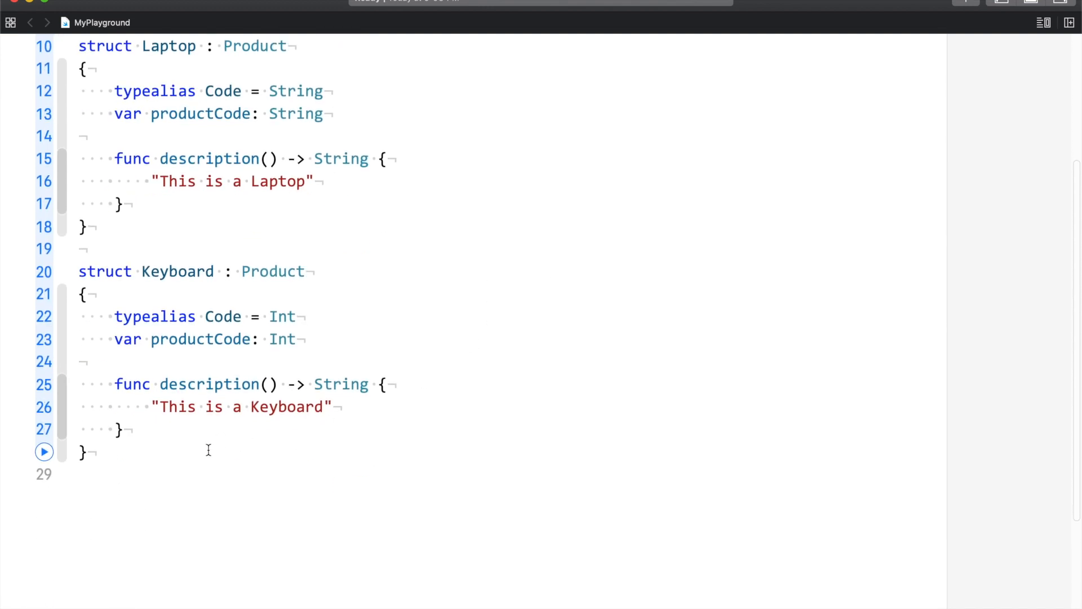
scroll(down, 3)
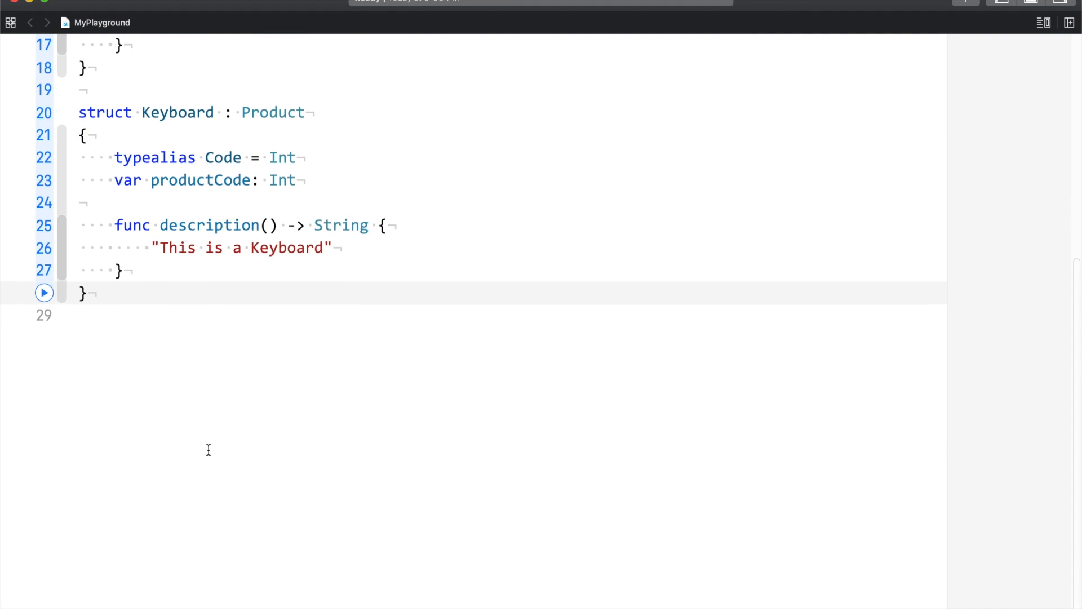
- Write struct Factory with func makeProducts() -> Product and an empty body
text(struct Factory)
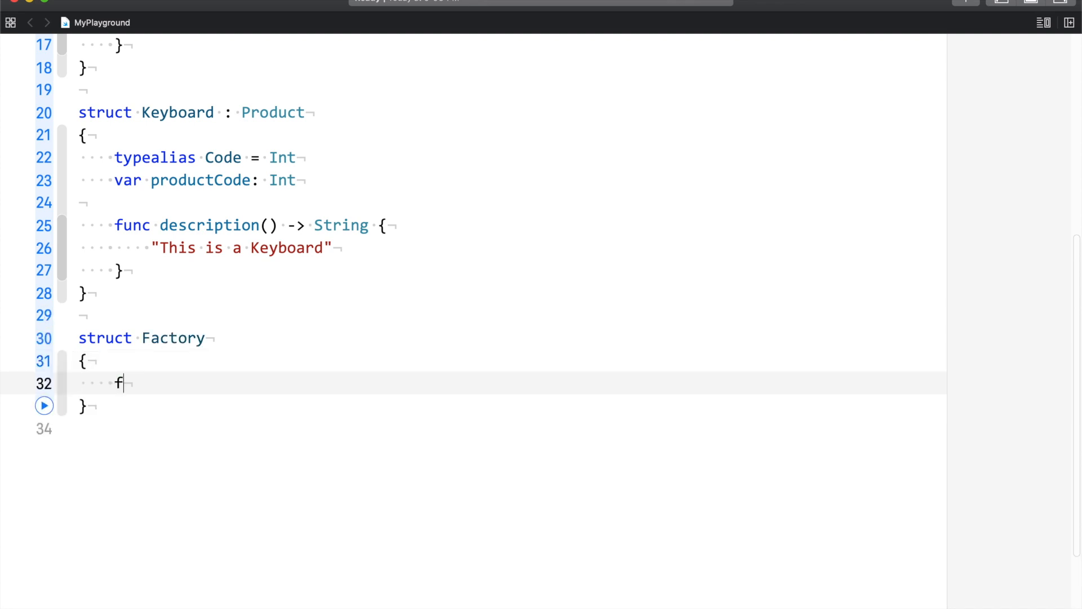
text(unc makePro)
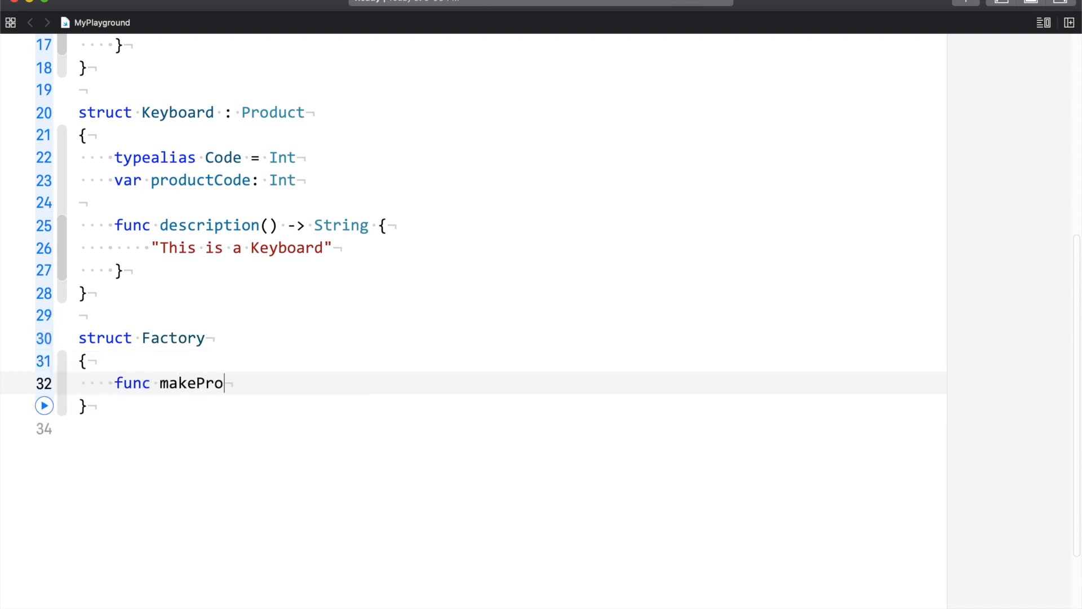
text(ducts)
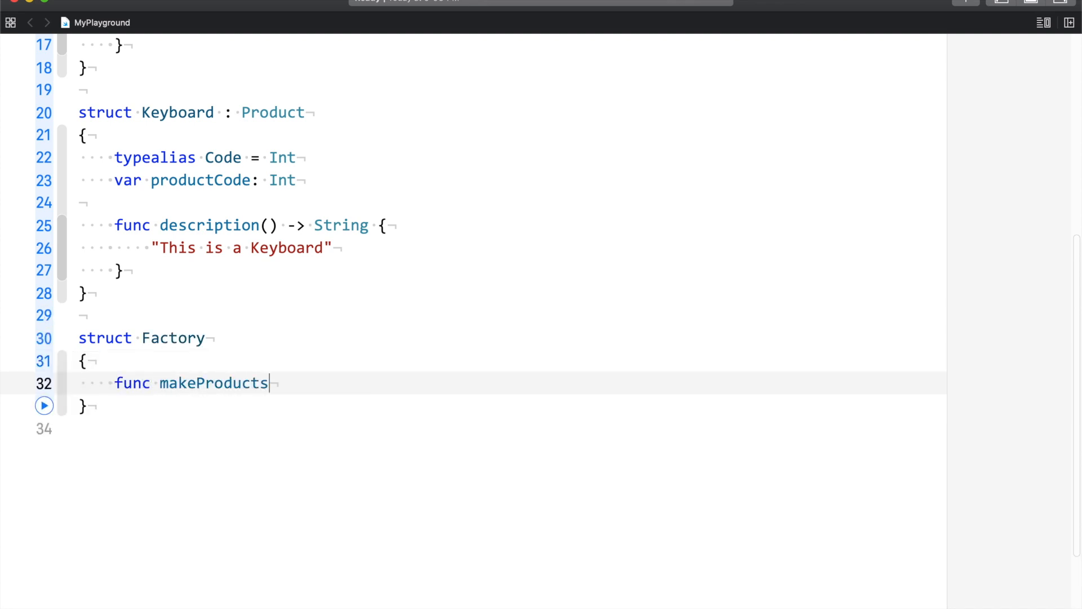
text(() -> Product)
text({)
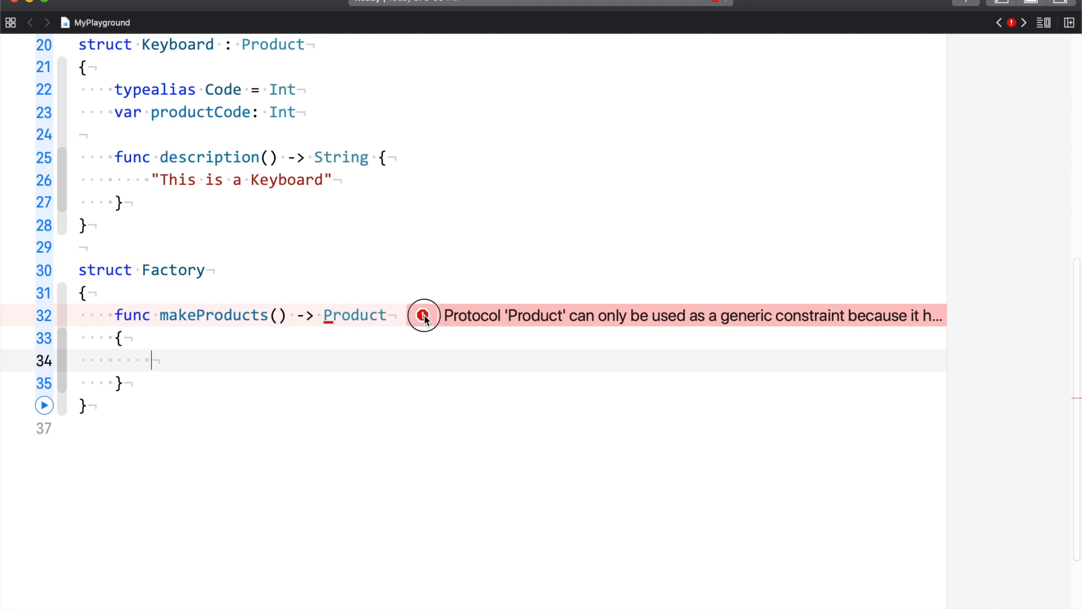
- Review the generic-constraint error, then change the return type to some Product
click(422, 315)
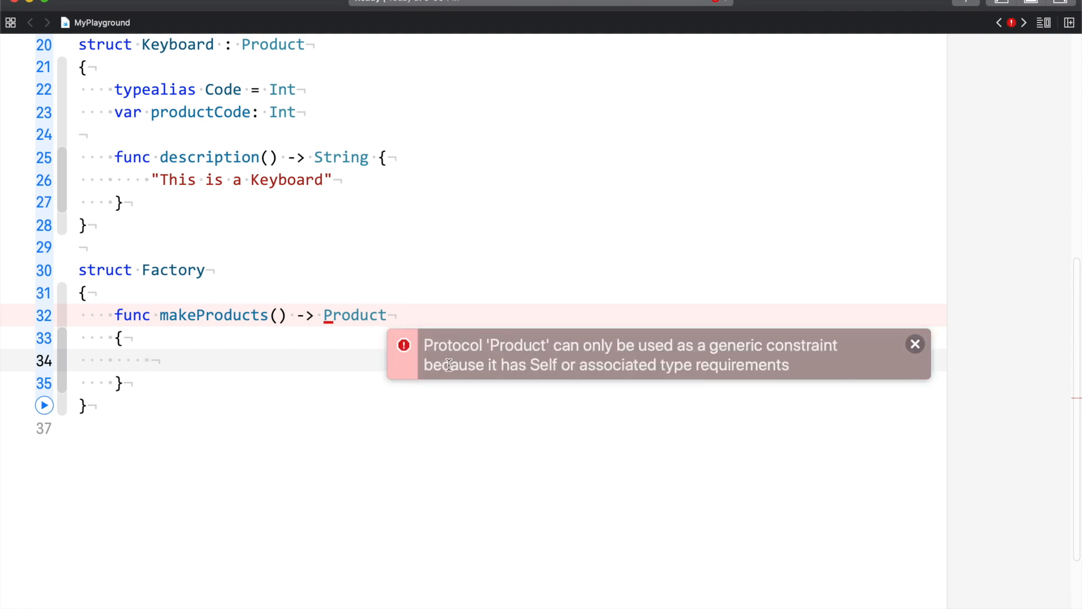
mouse_move(730, 354)
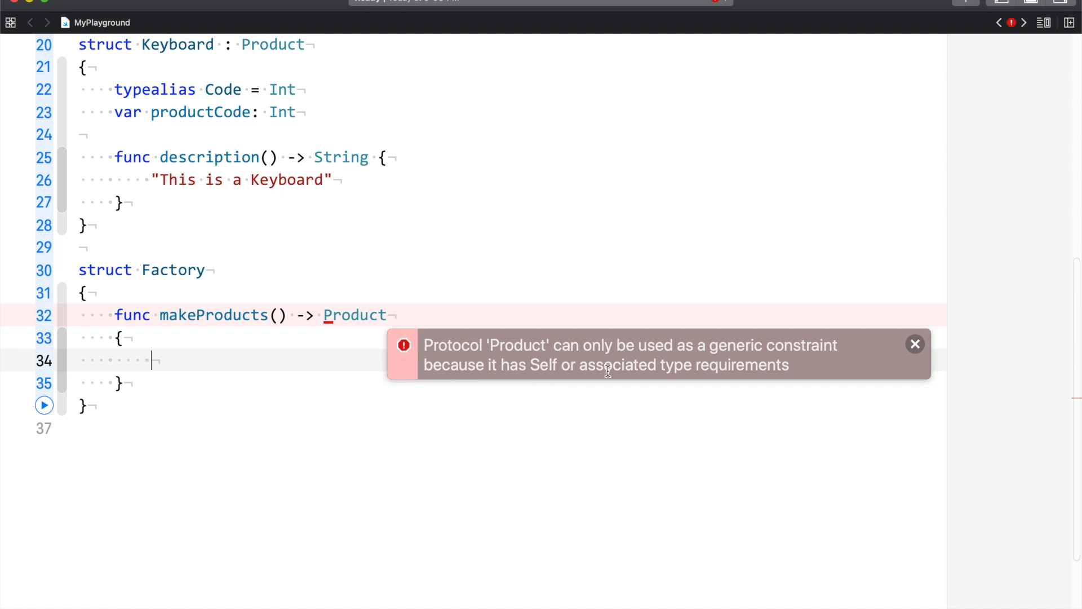
mouse_move(704, 369)
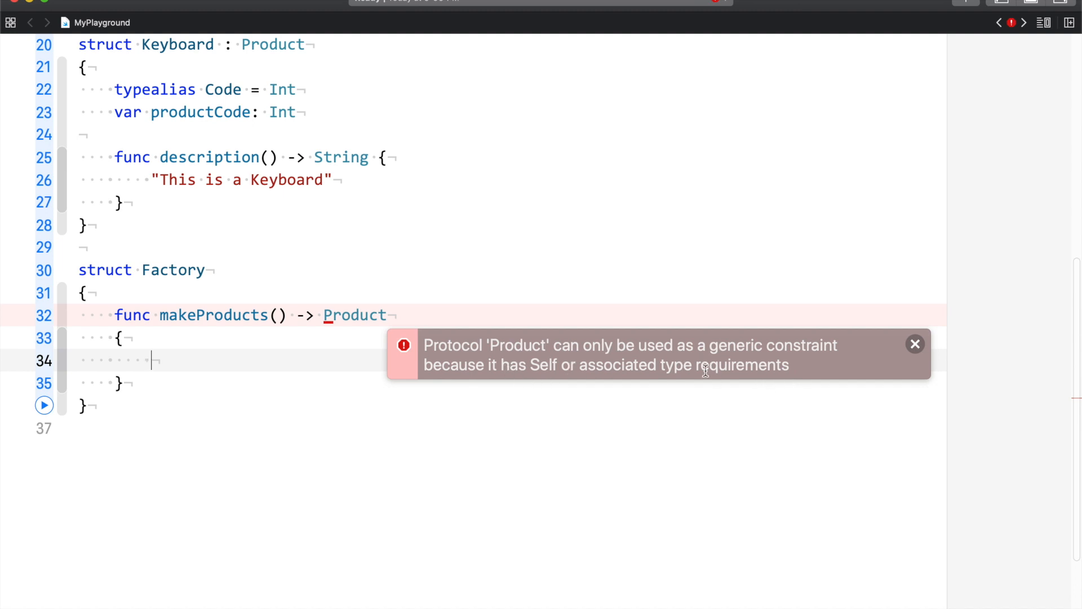
mouse_move(656, 380)
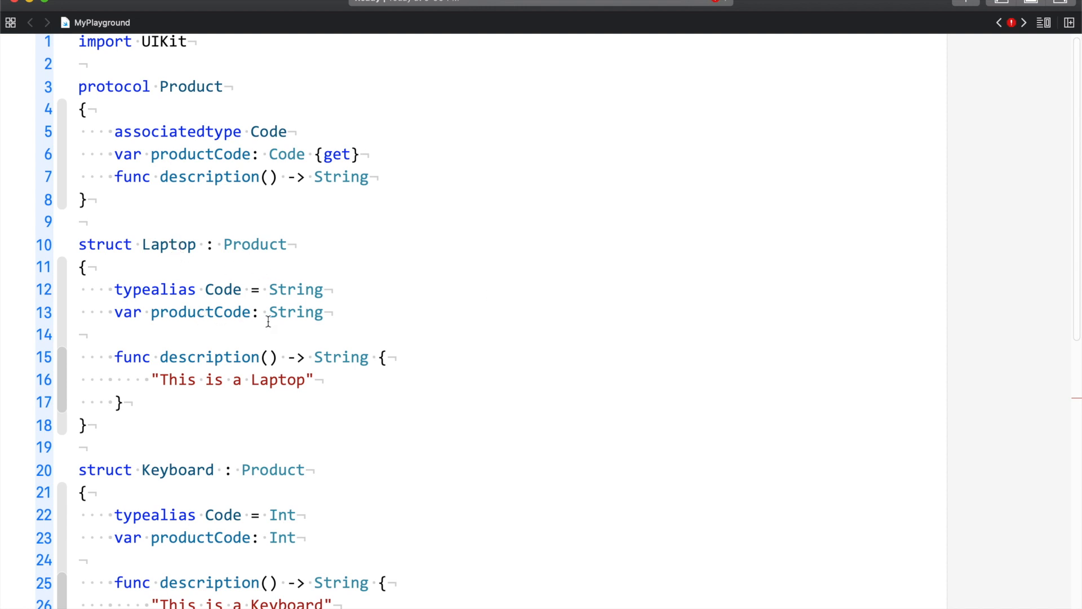
scroll(down, 3)
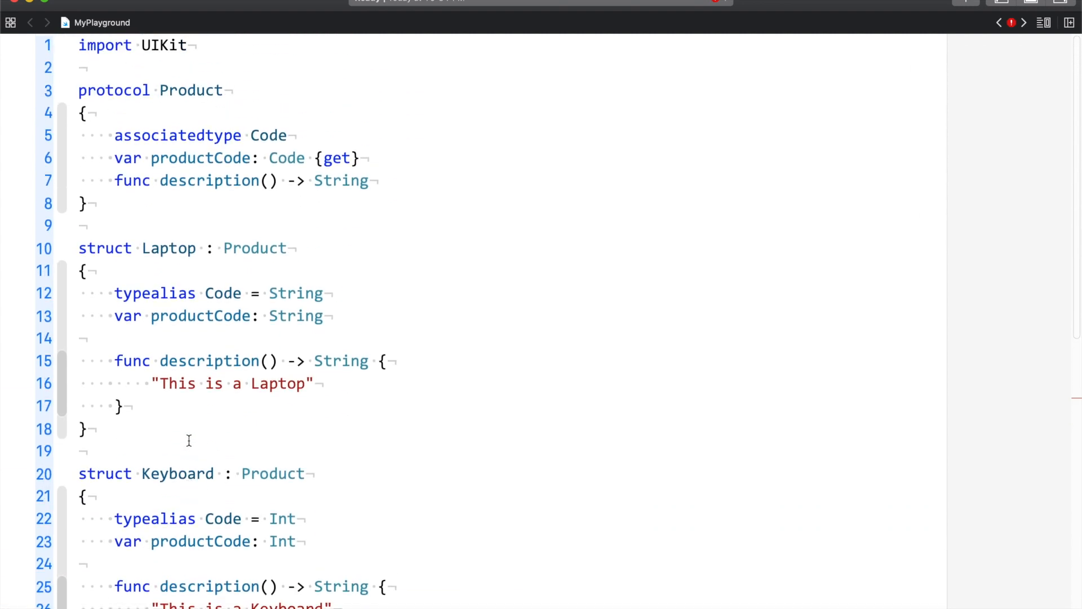
scroll(down, 3)
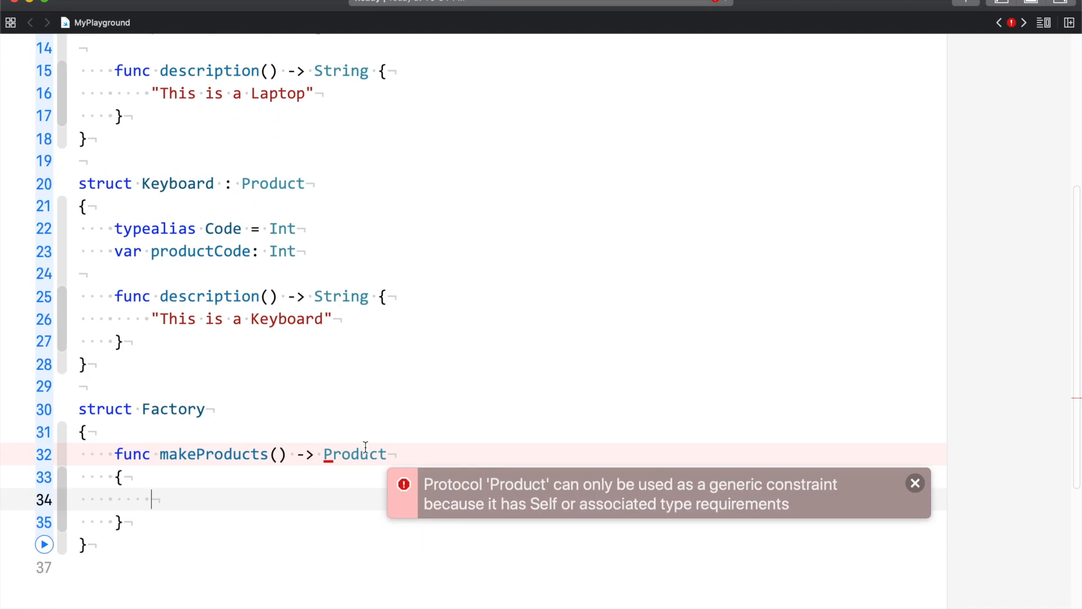
mouse_move(597, 512)
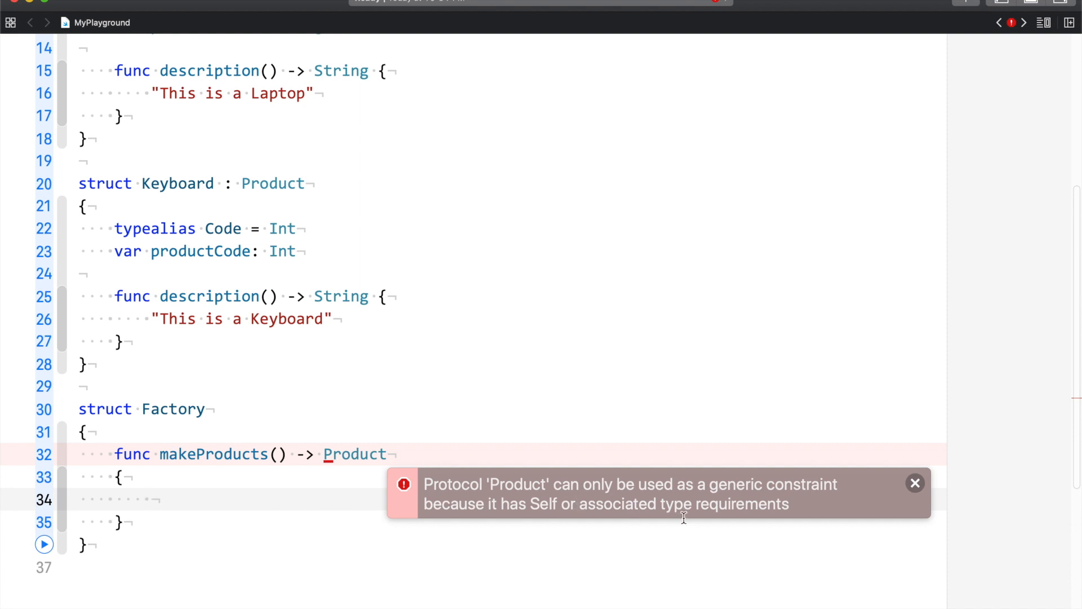
click(915, 482)
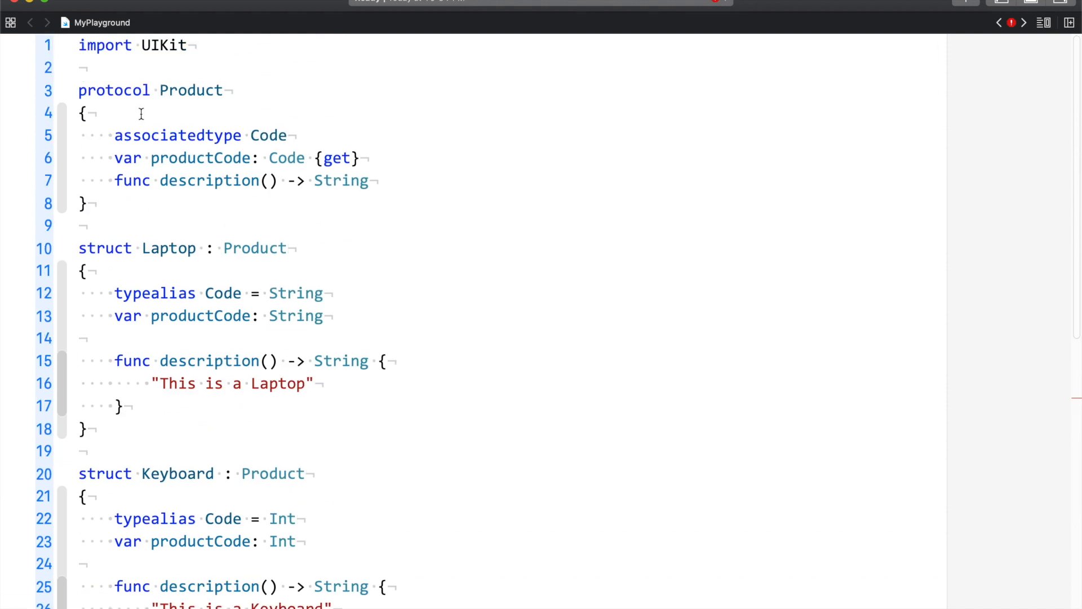
scroll(down, 3)
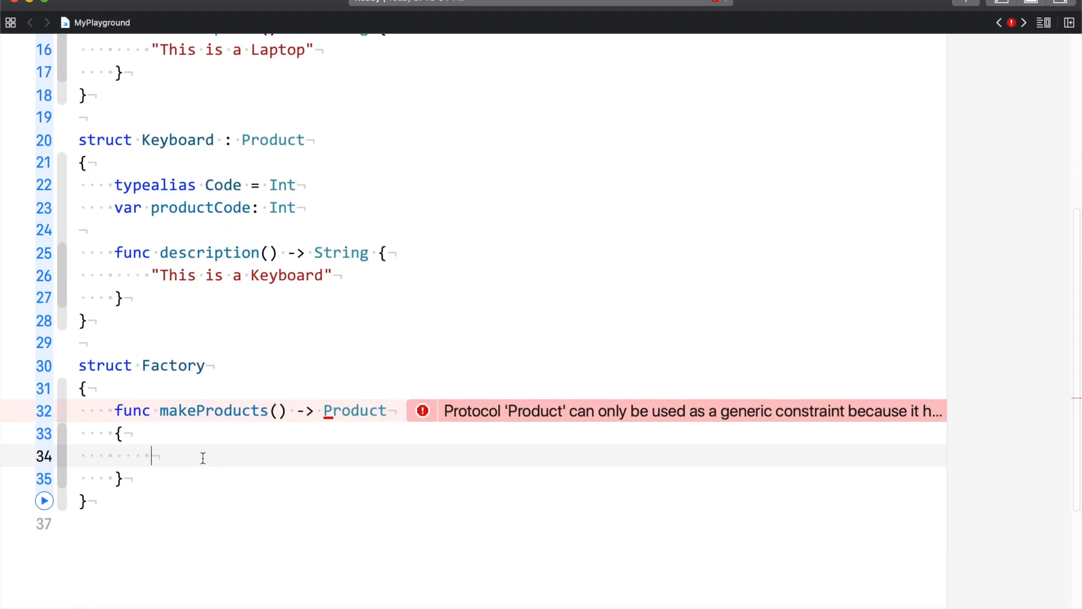
mouse_move(315, 411)
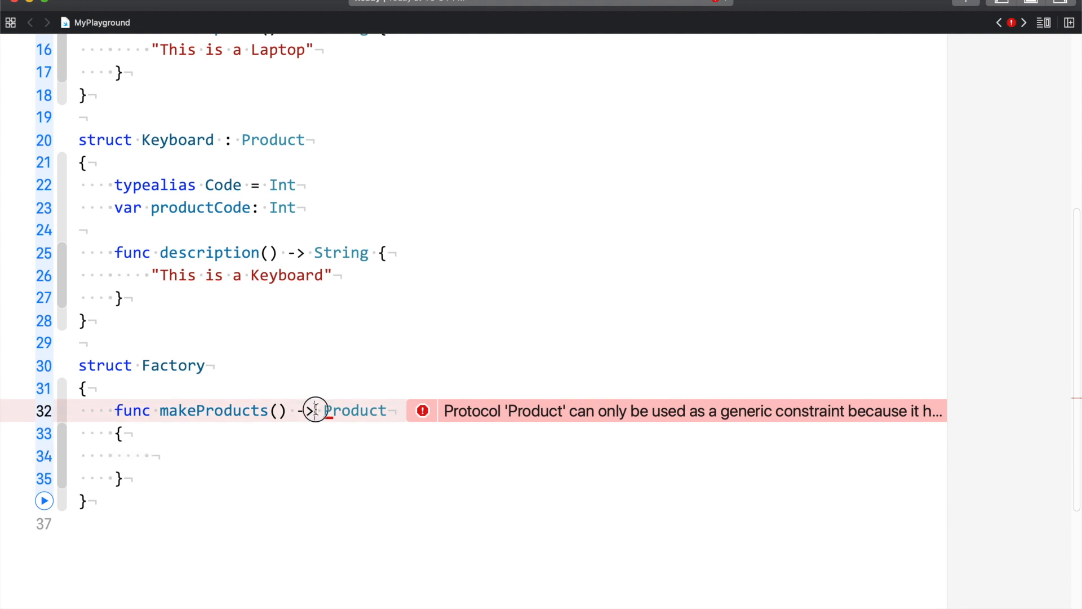
text(some)
click(512, 455)
text(r)
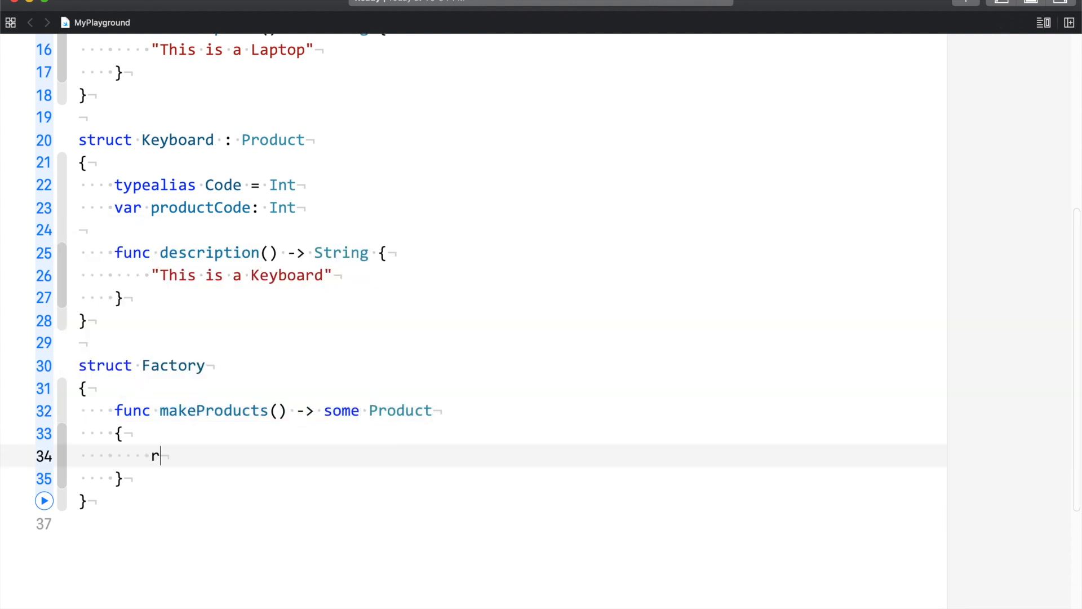
- Make makeProducts return Laptop(productCode: "test")
text(eturn Laptop(productCode: String)
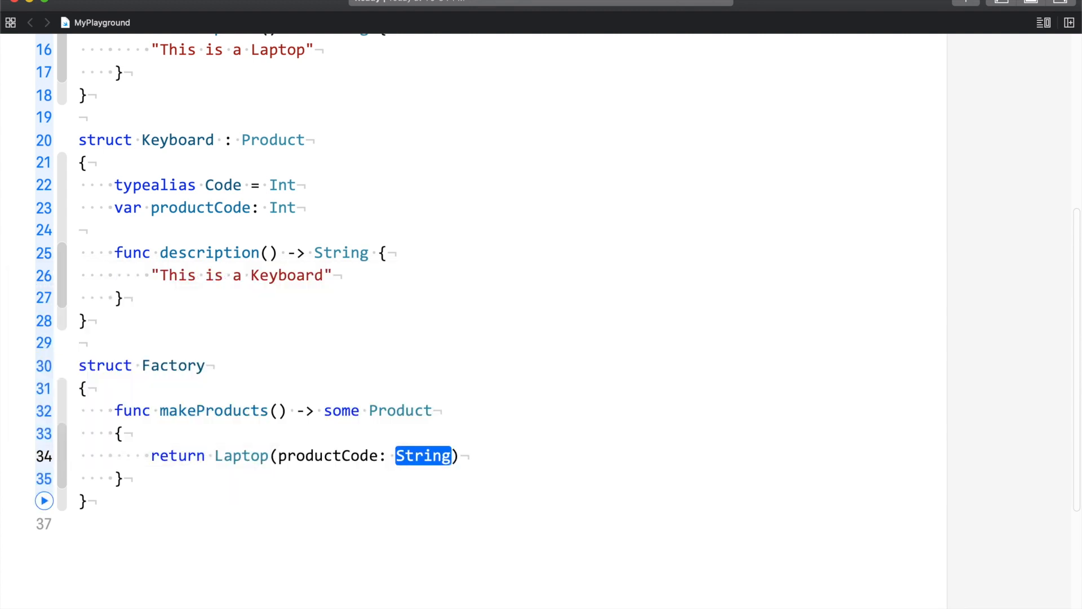
text("")
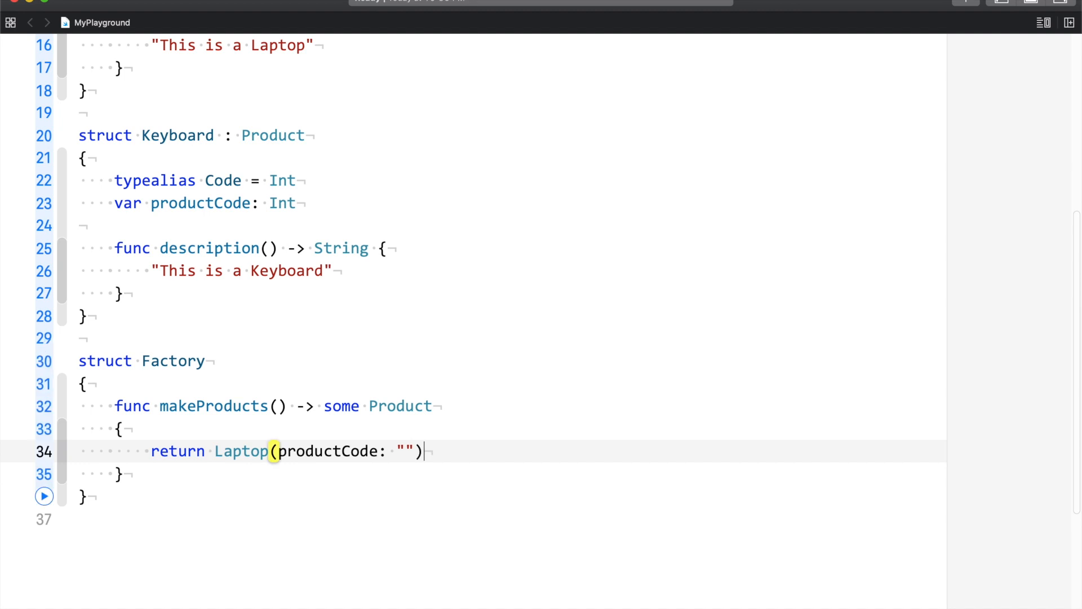
text(test)
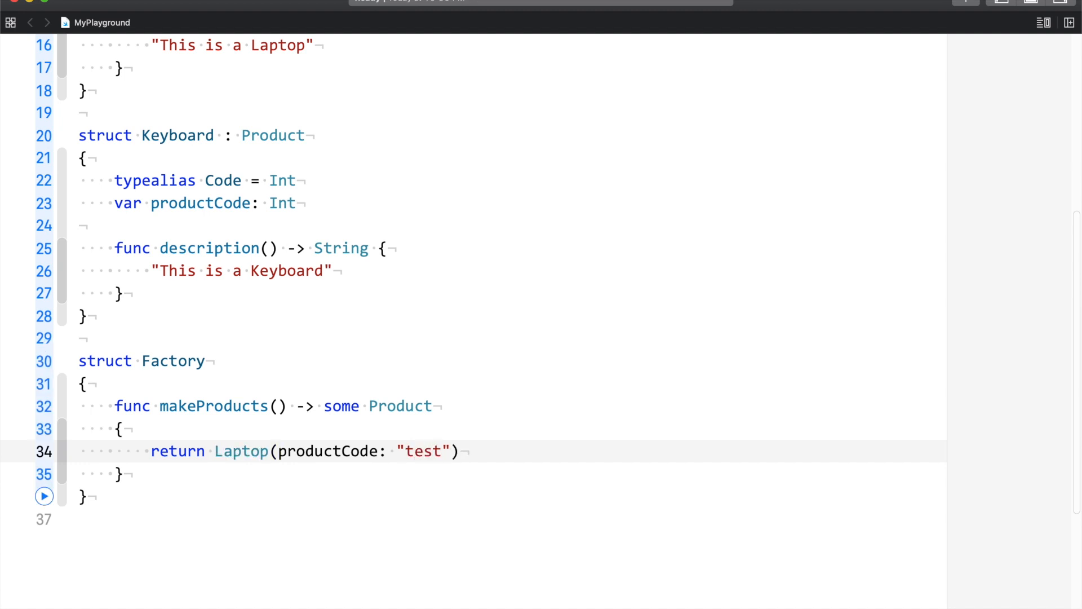
scroll(down, 3)
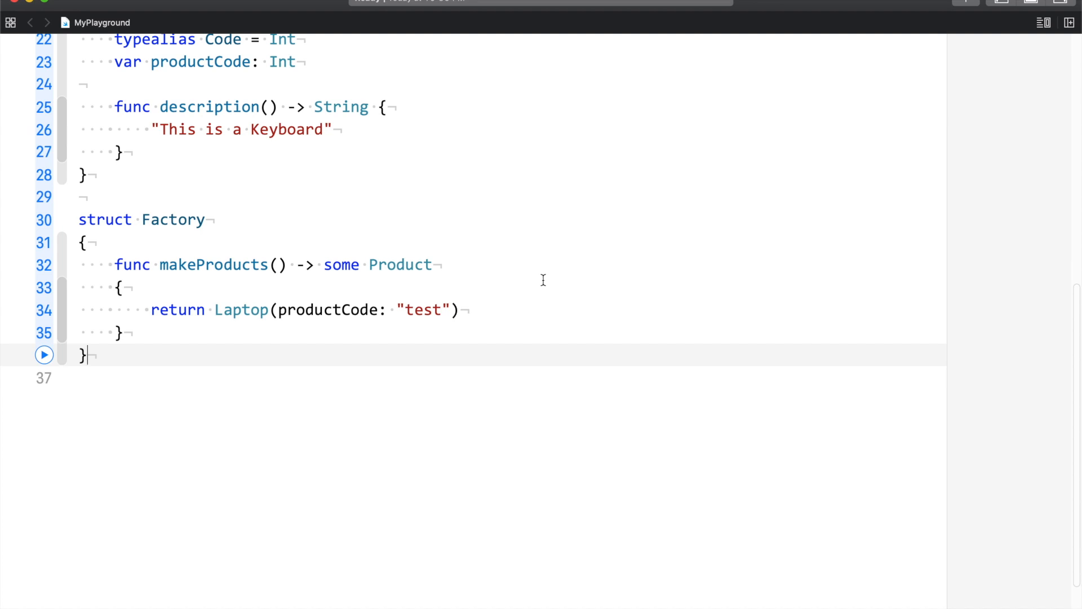
mouse_move(148, 310)
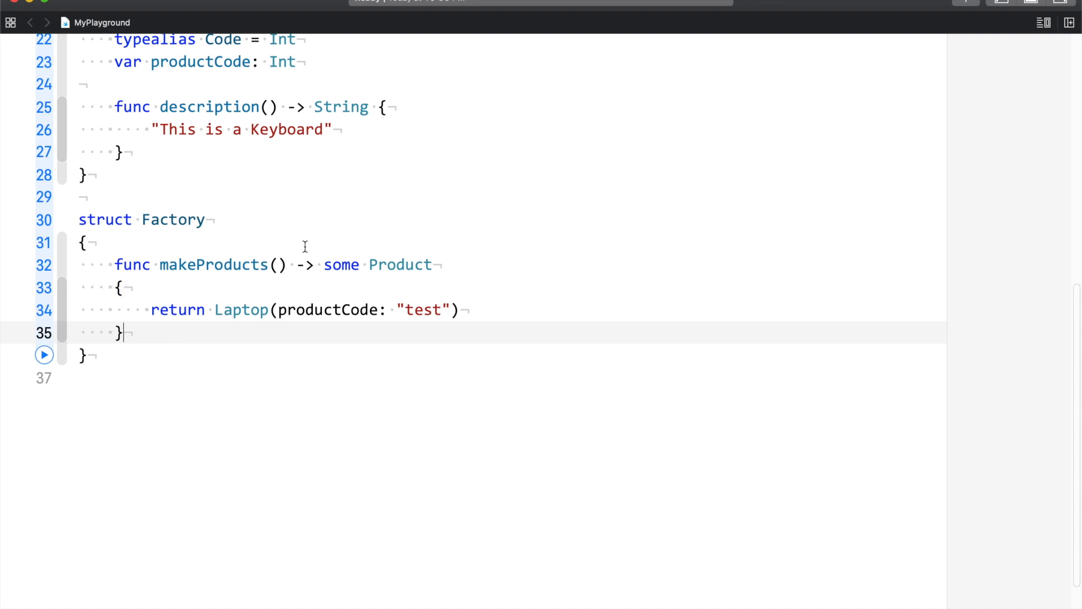
- Duplicate makeProducts into variants returning Laptop and Keyboard(productCode: 1), then start a line below Factory
double_click(340, 263)
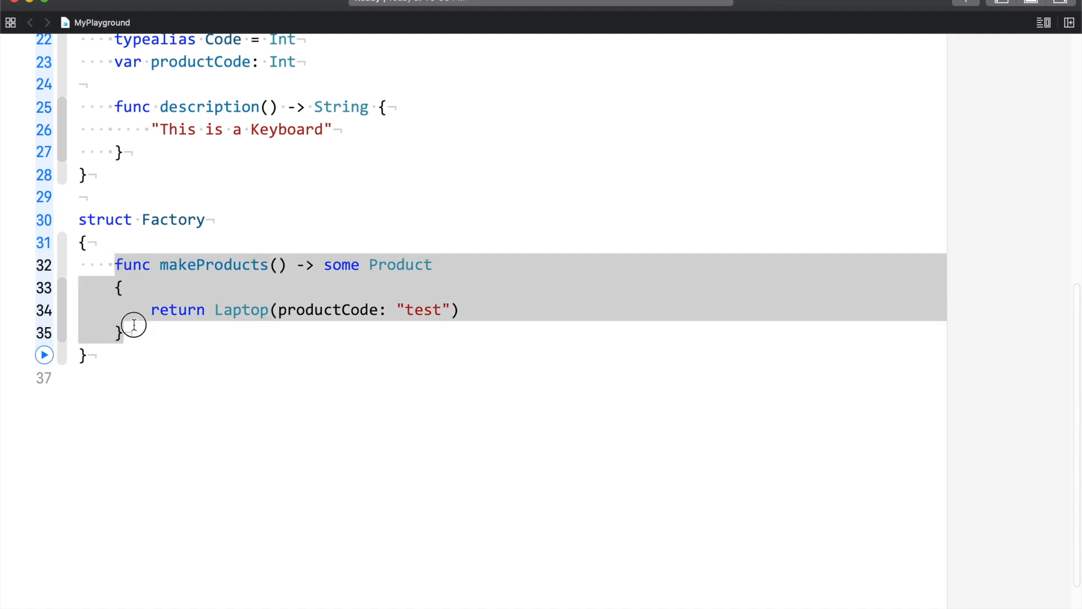
key(cmd+v)
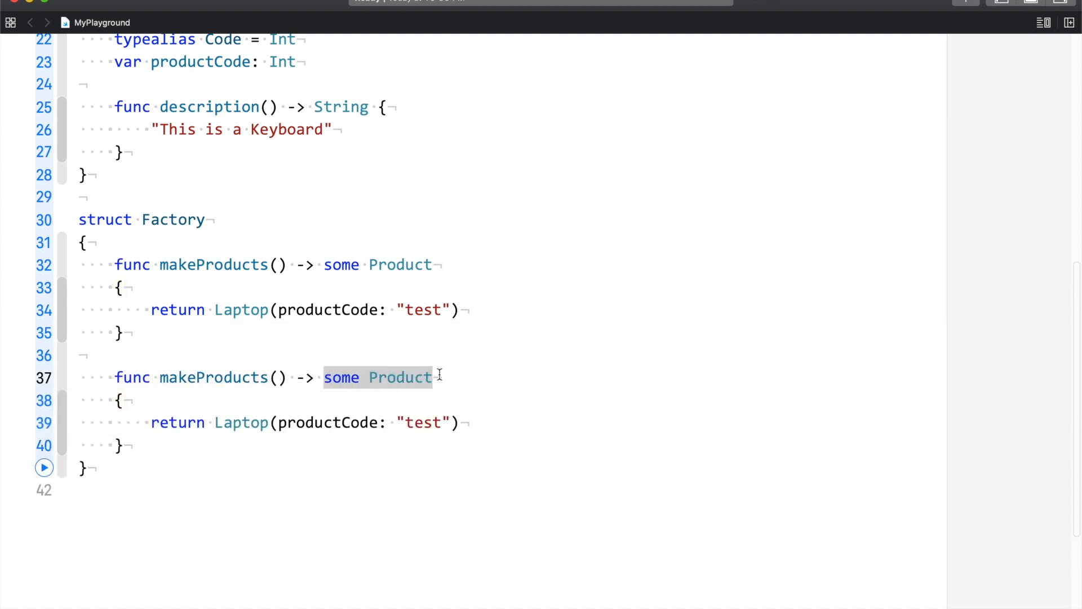
text(Laptop)
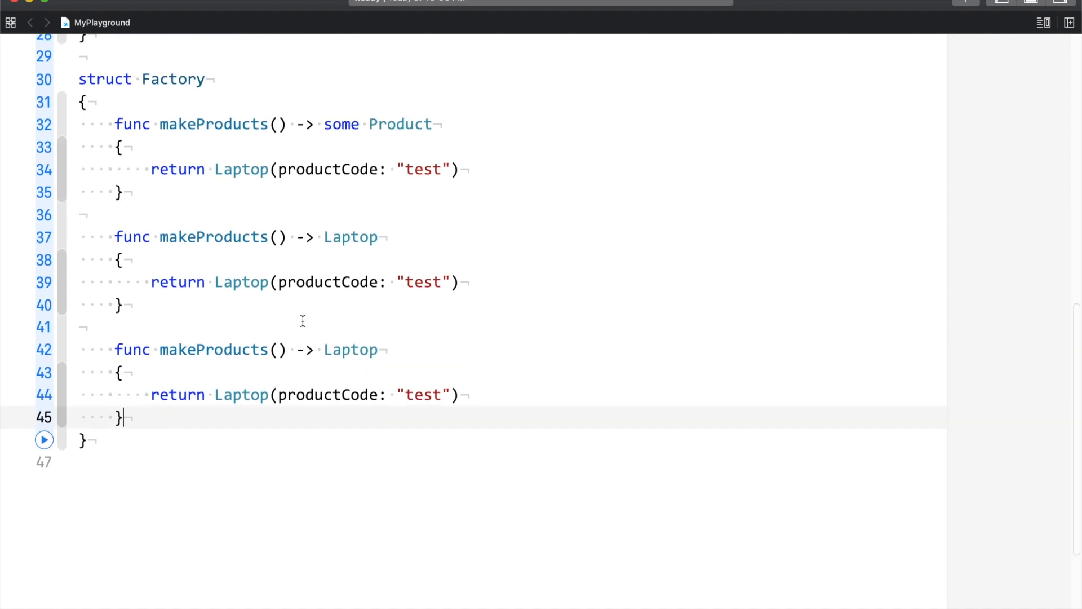
text(Keyboard)
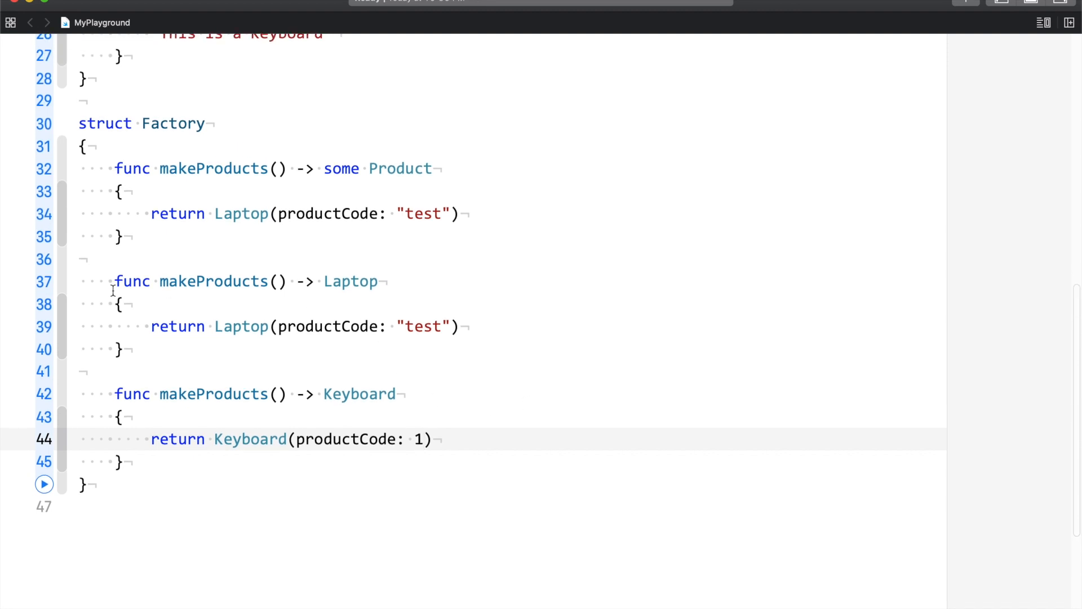
drag(112, 281, 143, 461)
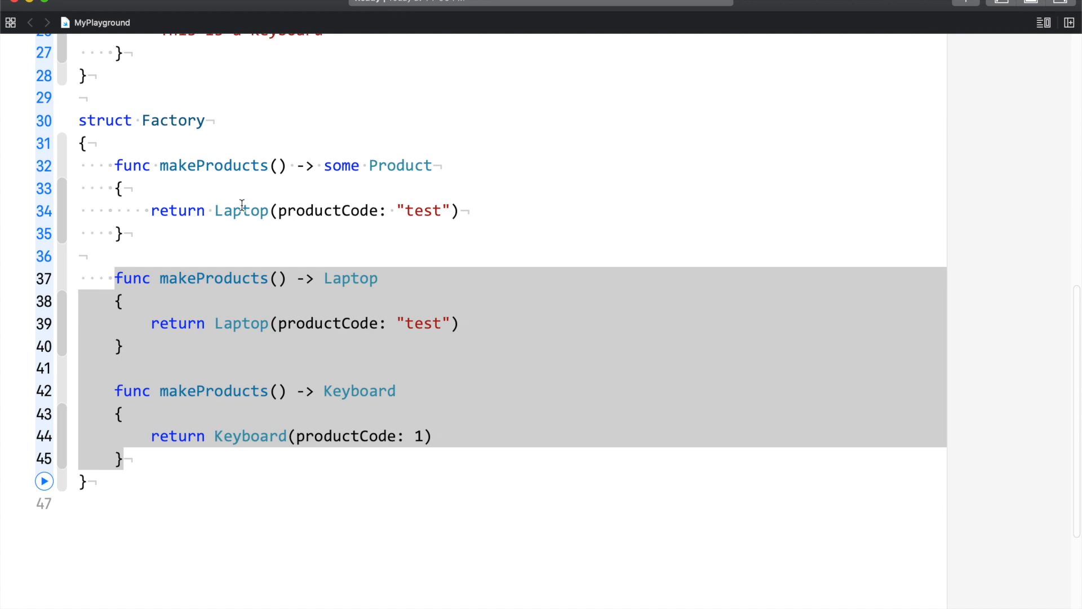
click(124, 481)
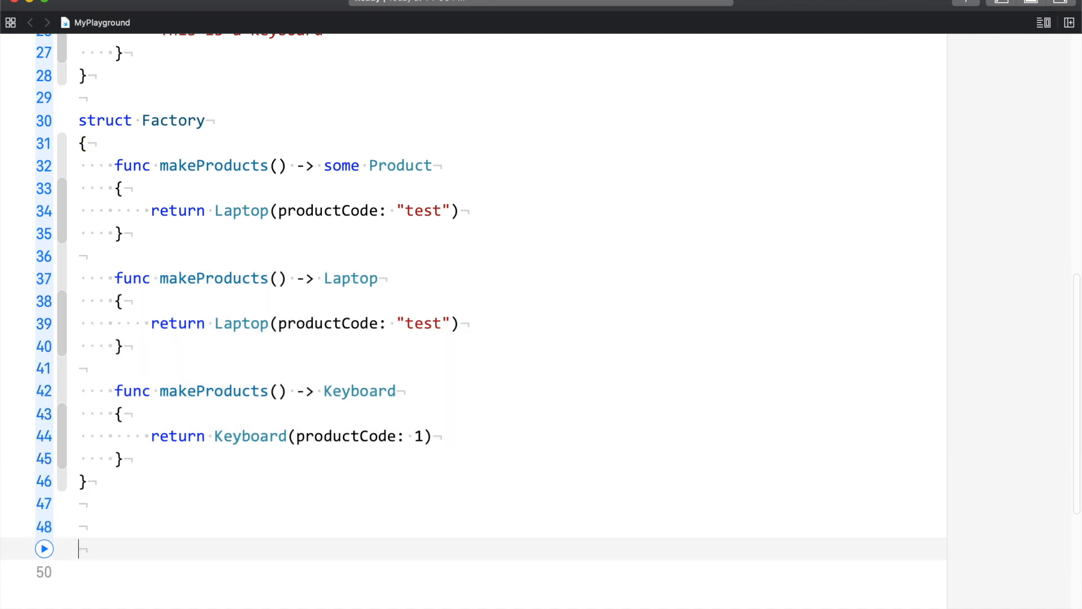
- Write func SquareArrayElements<T: Numeric>(array: Array<T>) -> LazyMapSequence<Array<T>, T> with an empty body
text(func)
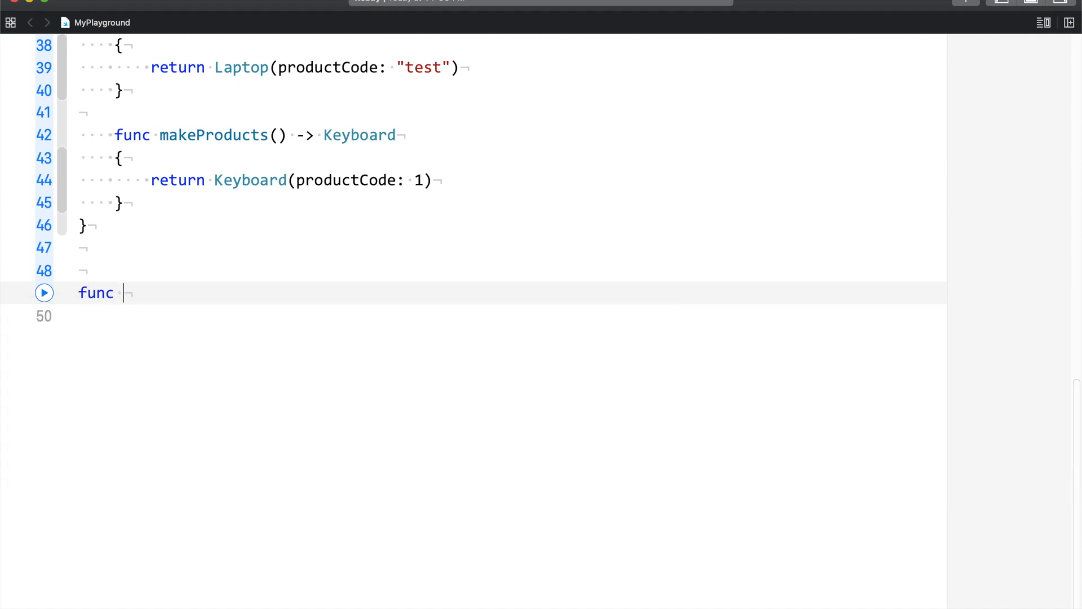
text(Squar)
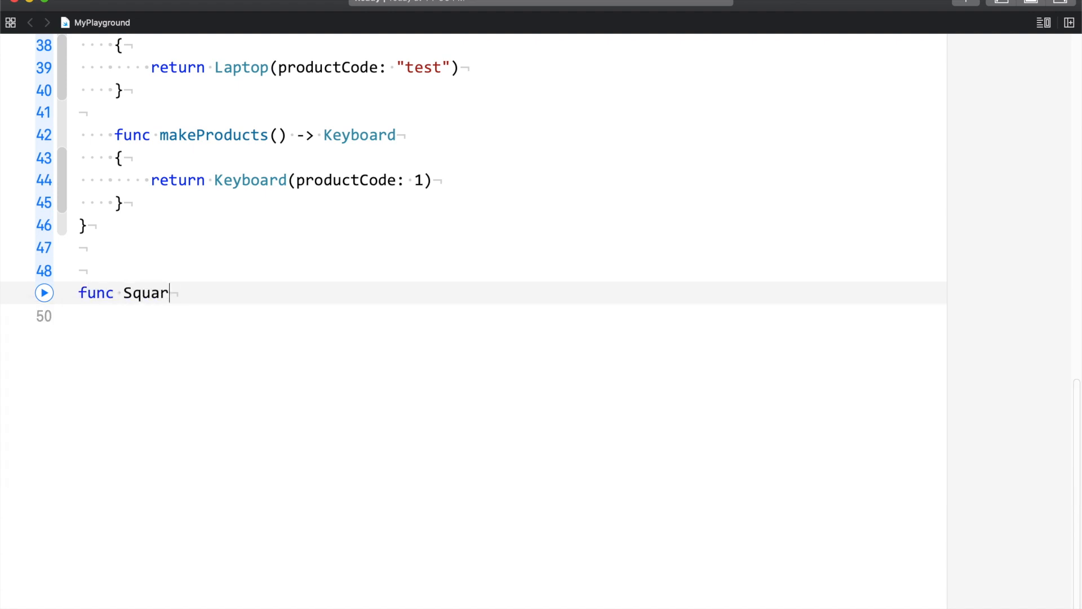
text(eArr)
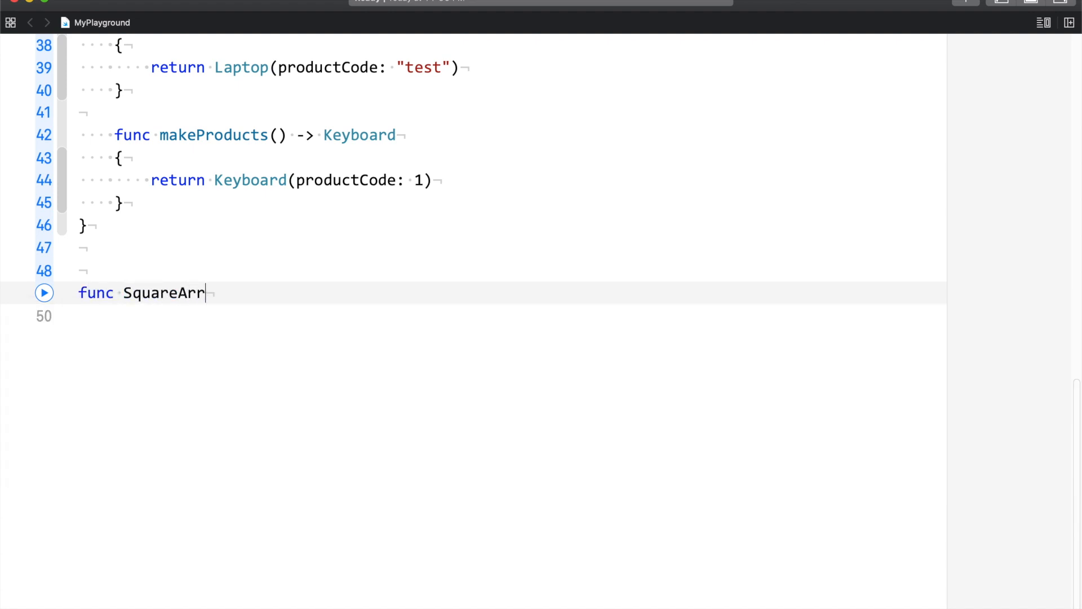
text(ayElement)
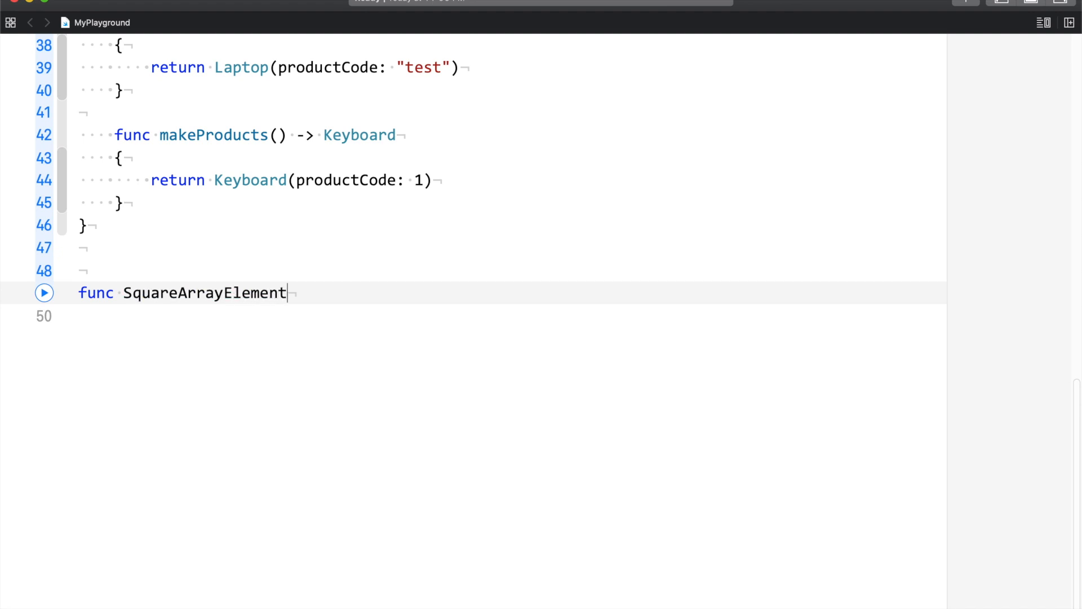
text(s<>)
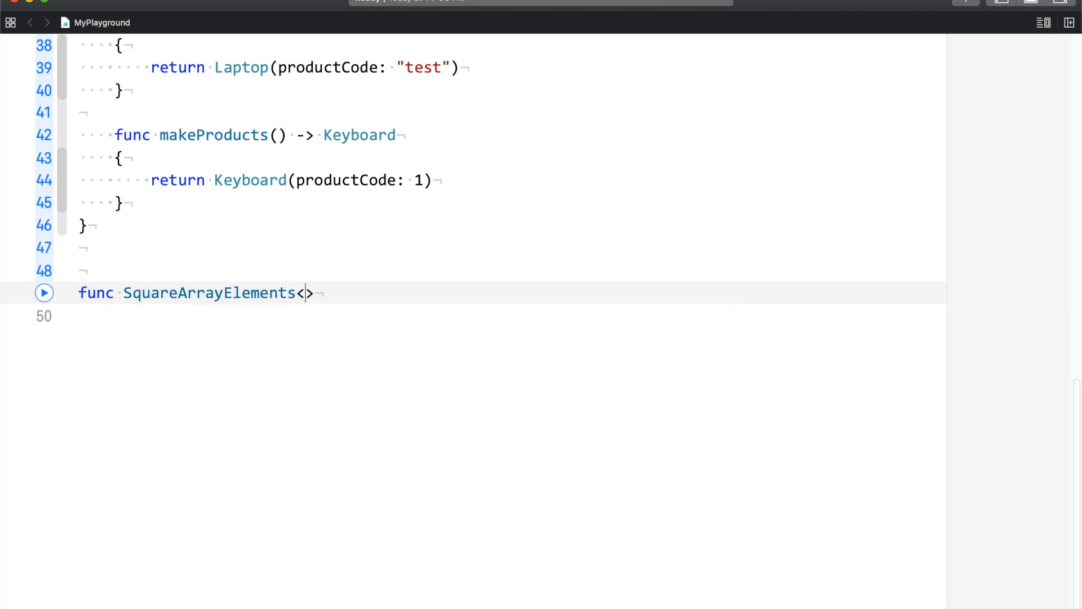
text(T)
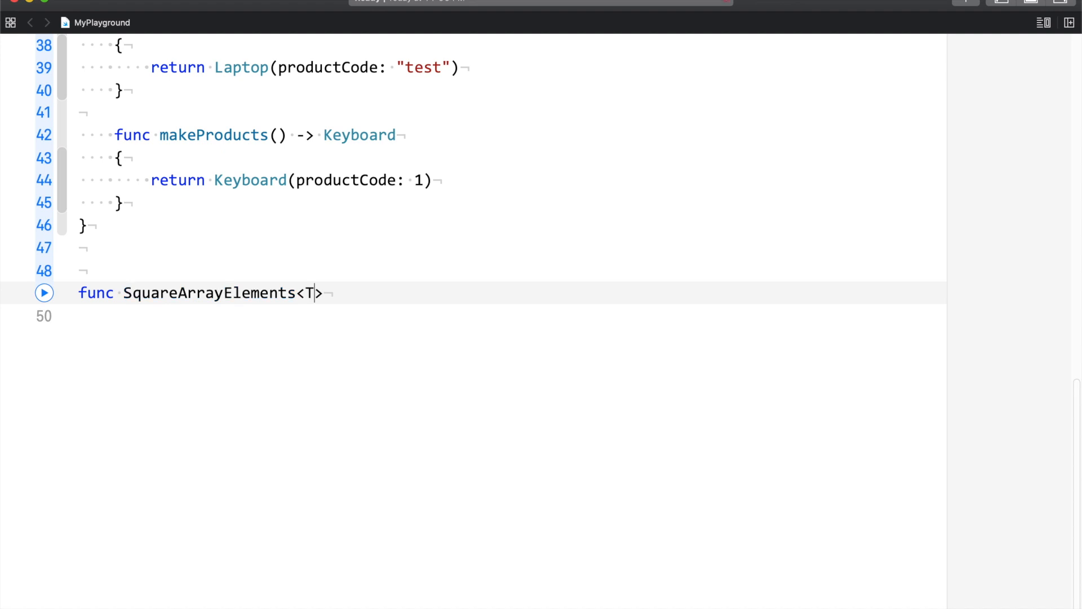
text(: Numeric)
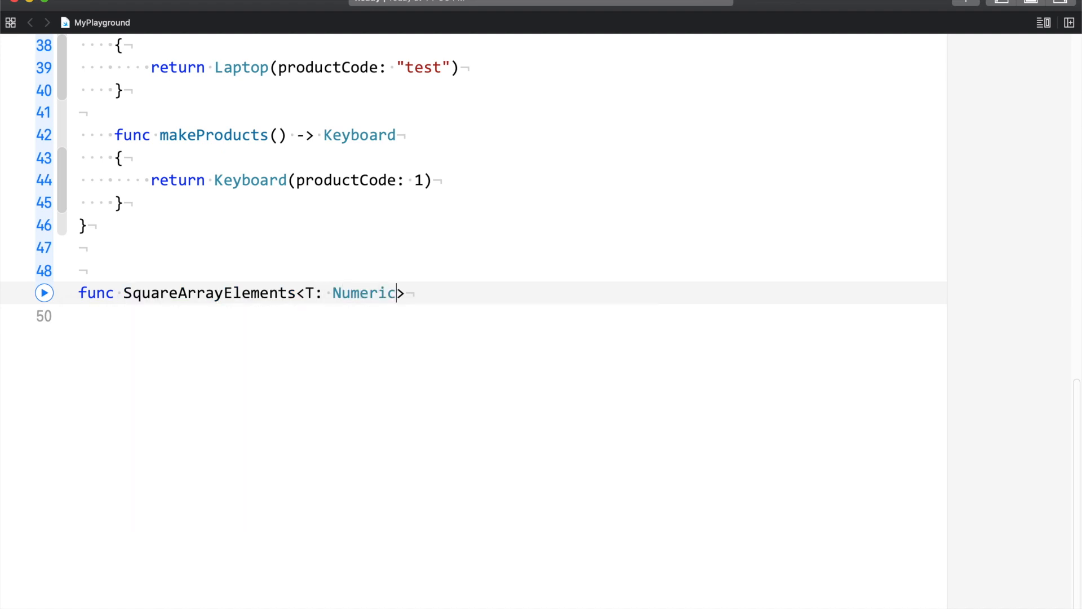
text(()
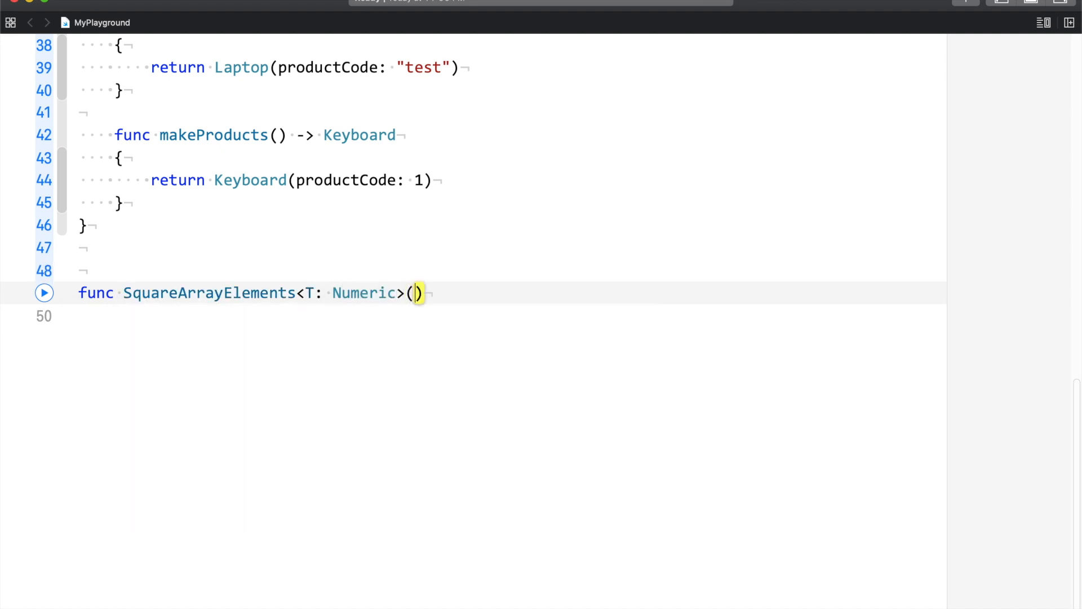
text(array:)
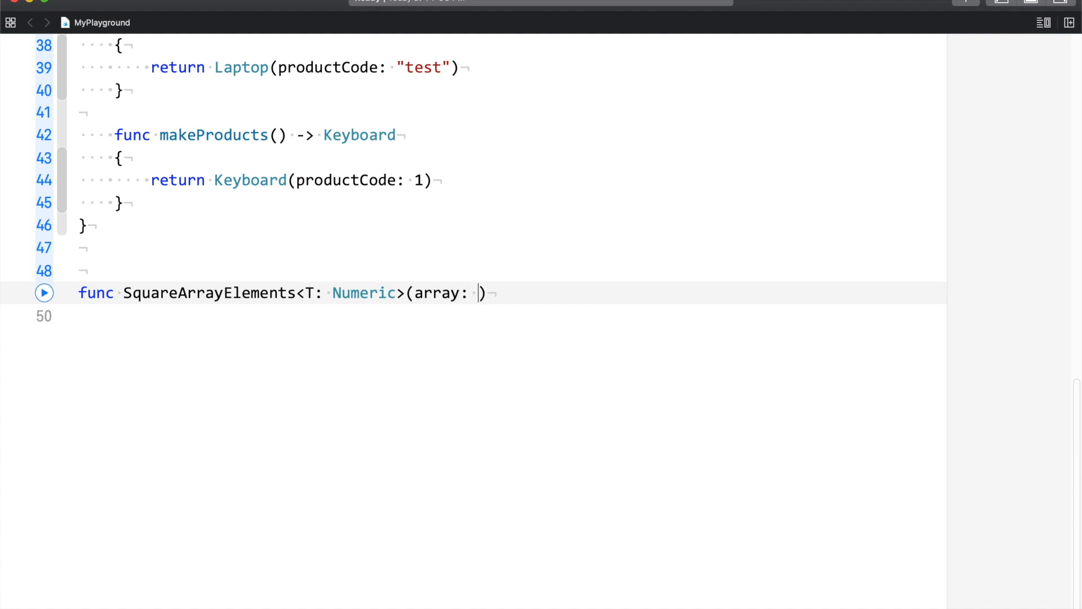
text(Array<>)
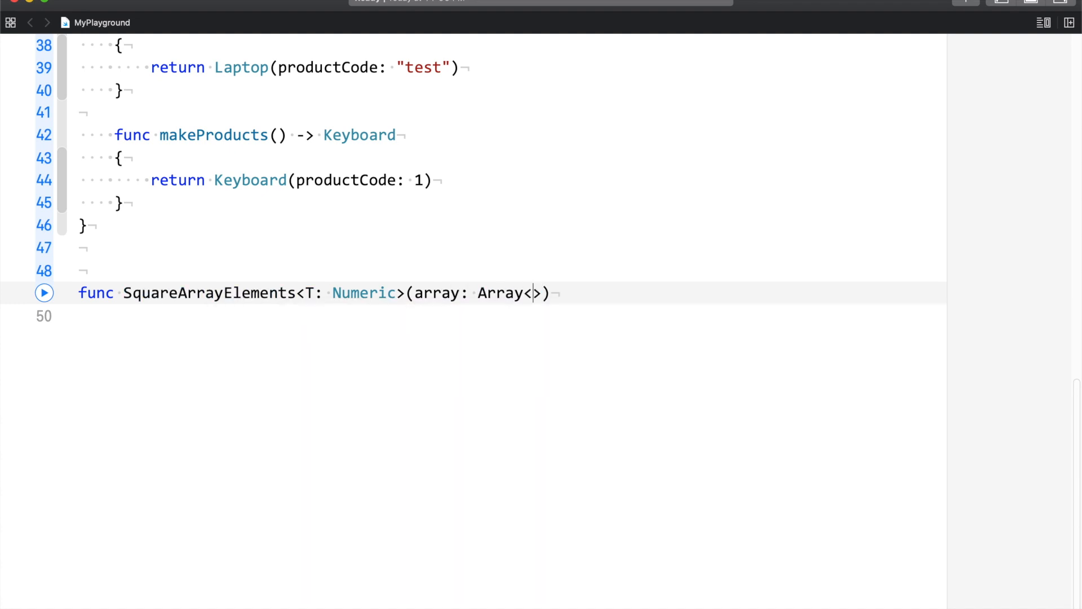
text(T)
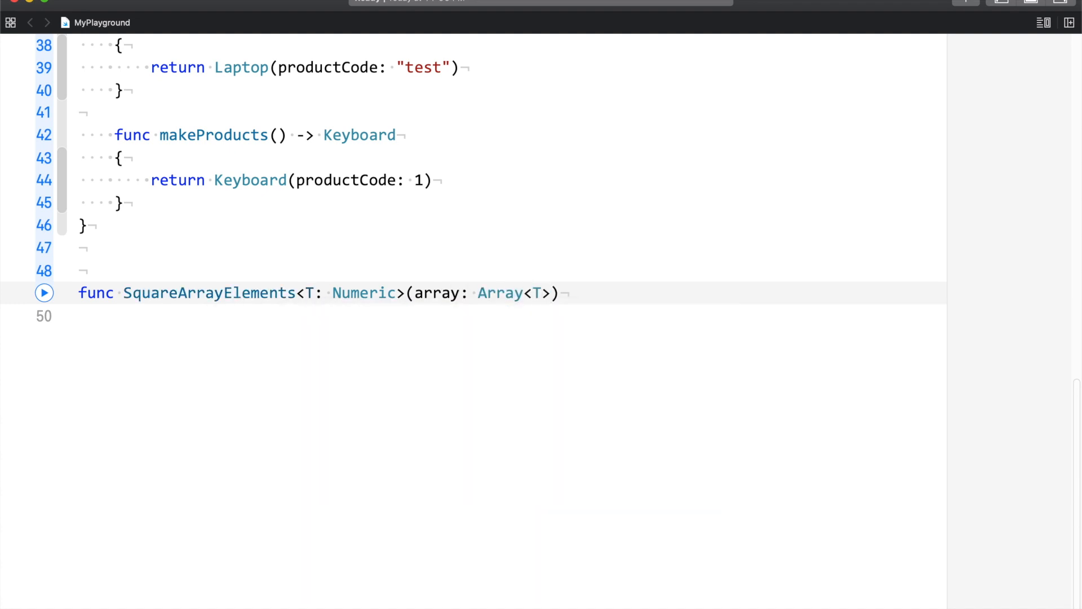
text(->)
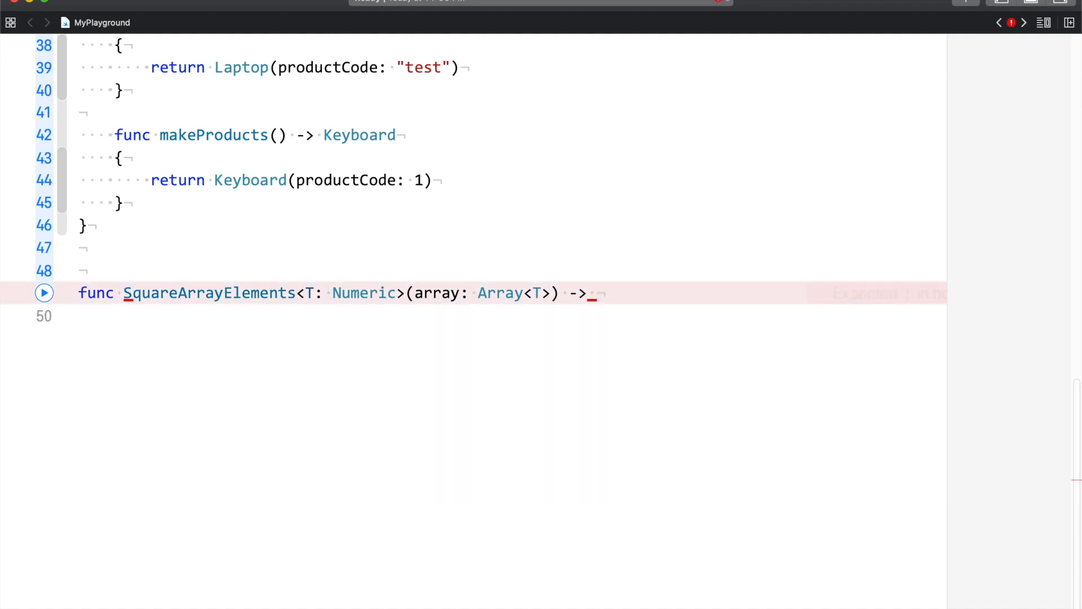
text(LazyMapSequence<)
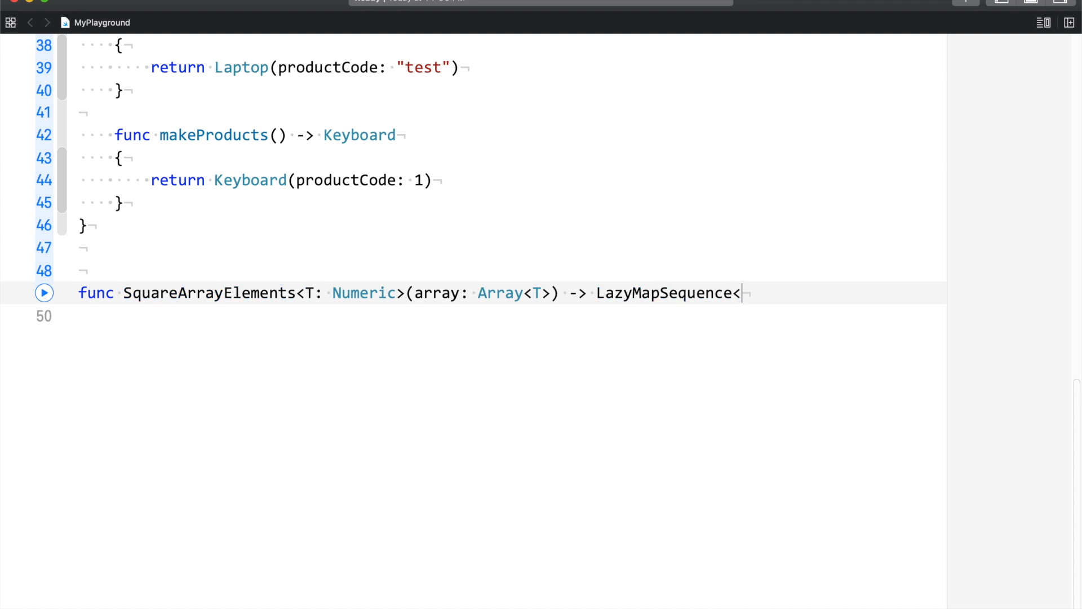
text(Array>)
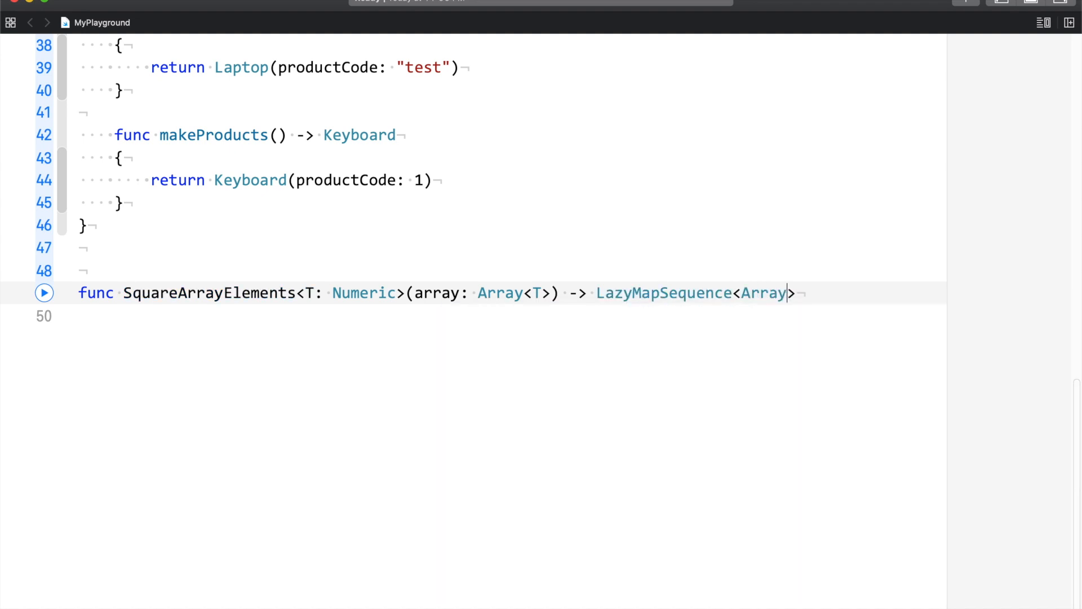
text(T)
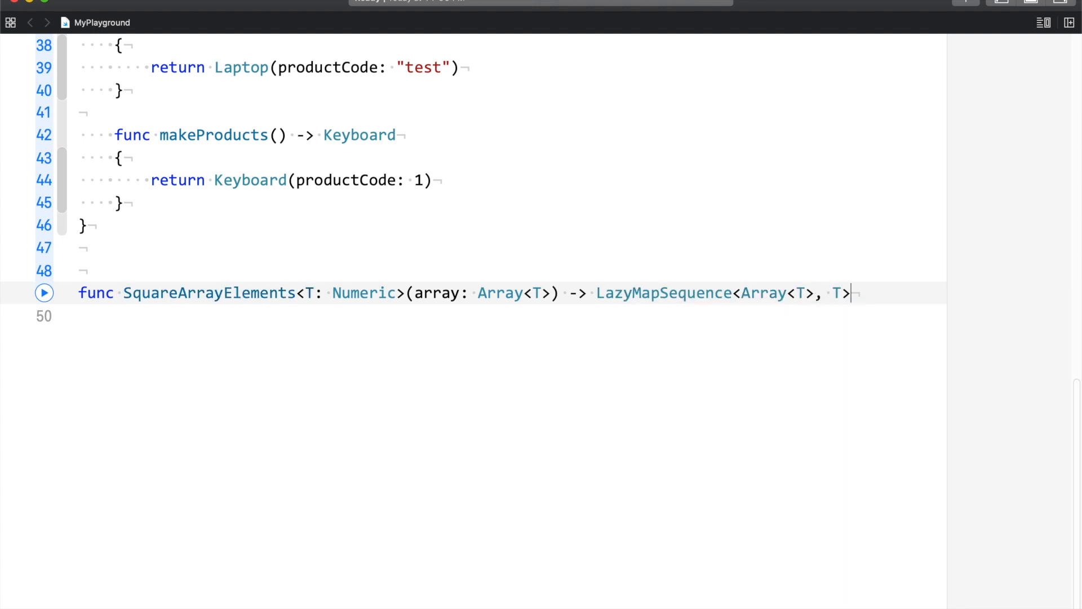
key(enter)
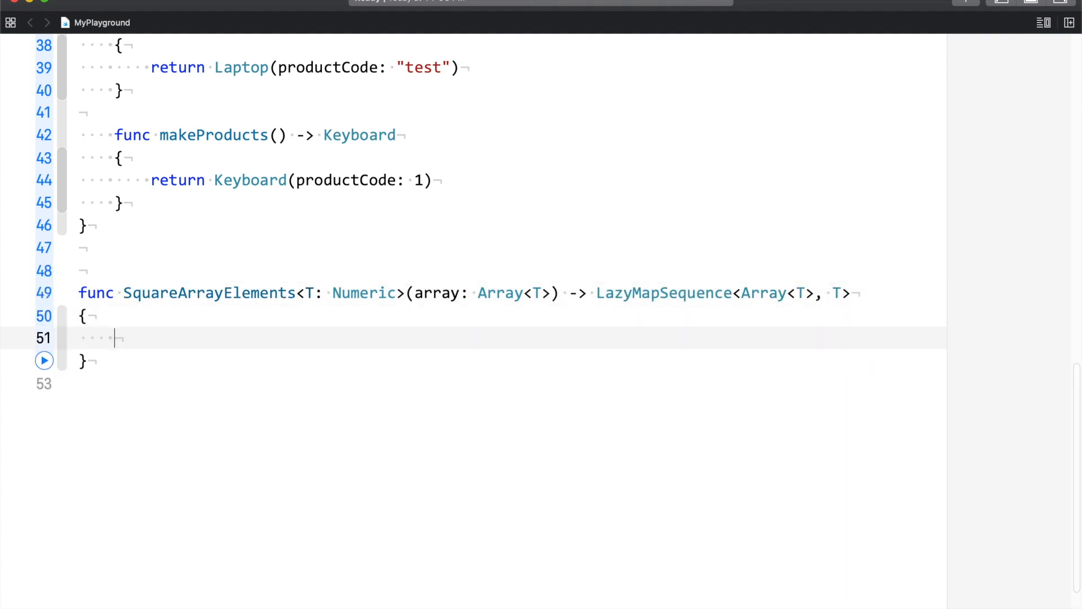
- Write return array.lazy.map {$0 * $0} in the body, then view LazyMapSequence's documentation
text(return)
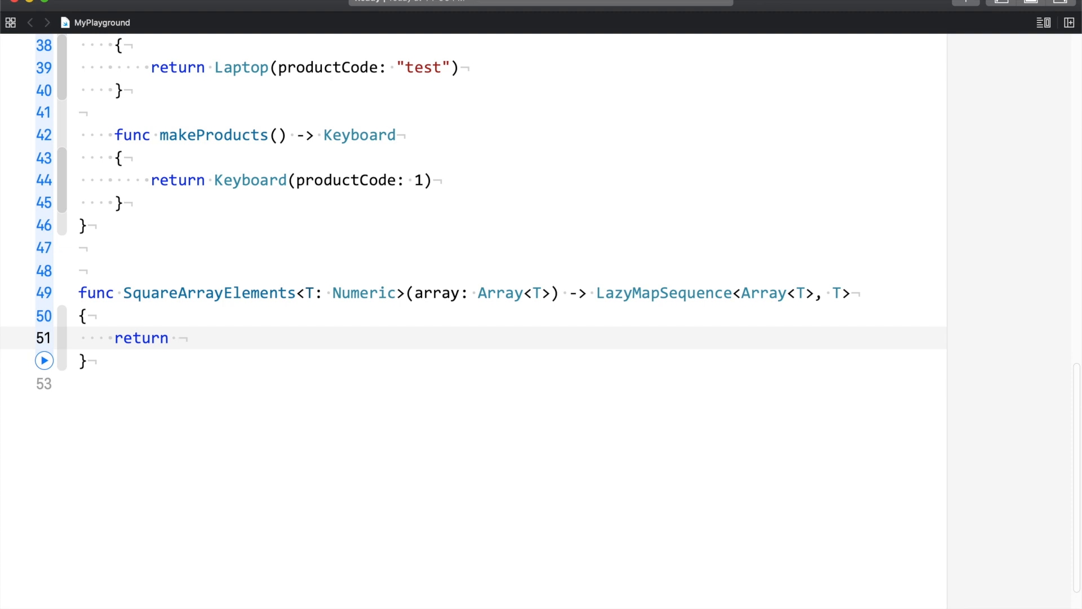
text(array.m)
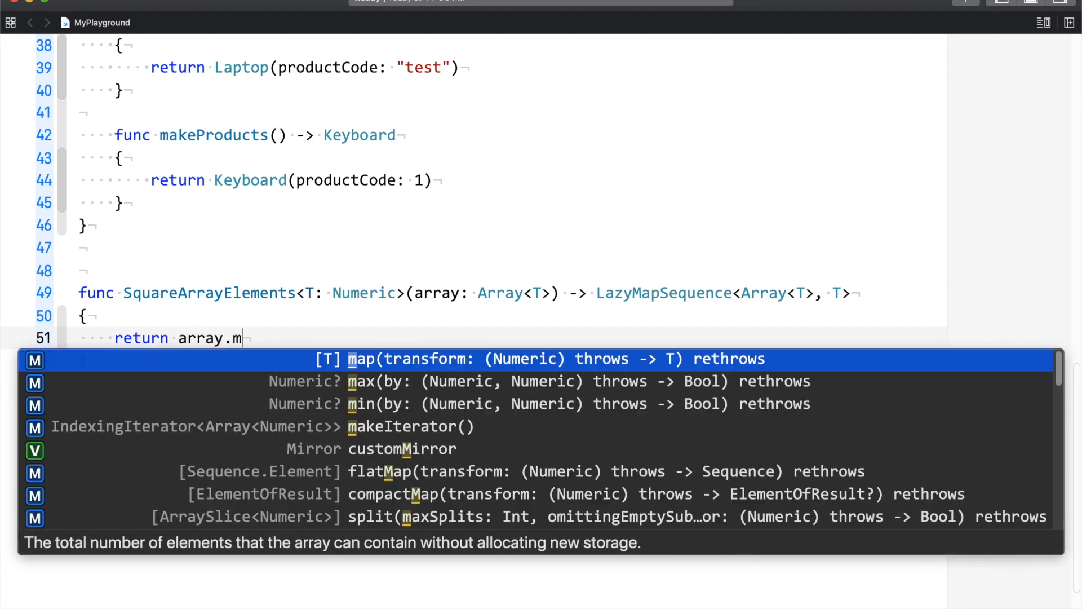
text(lazy)
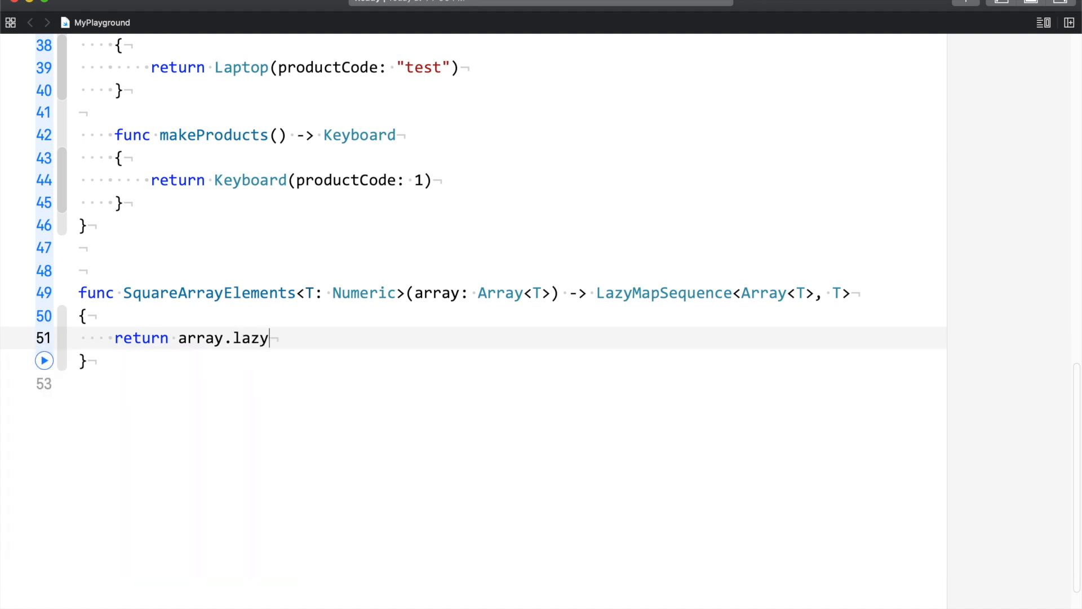
text(.map {)
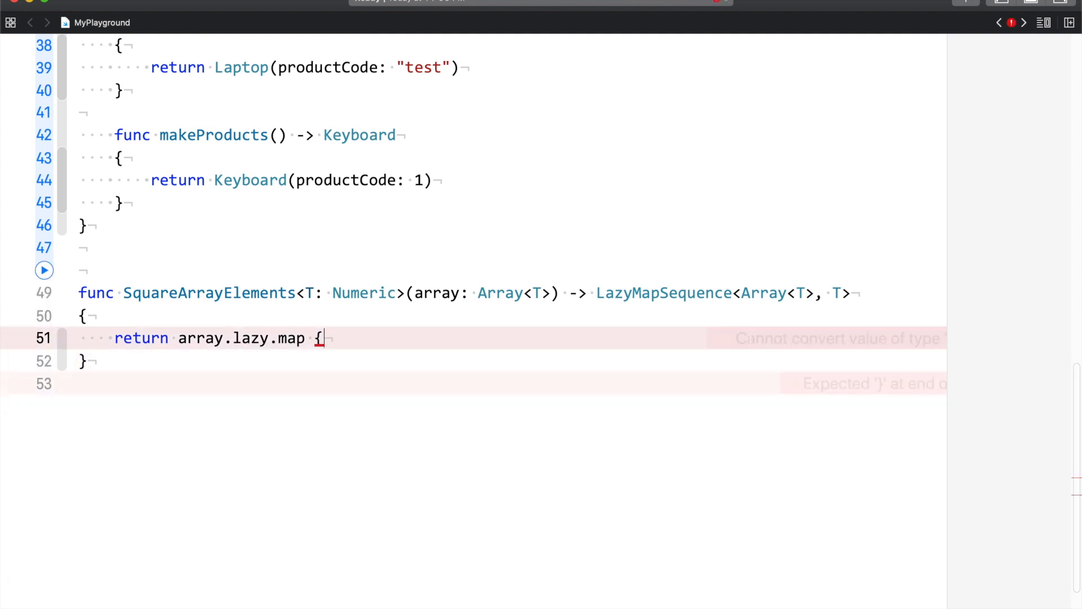
text($0})
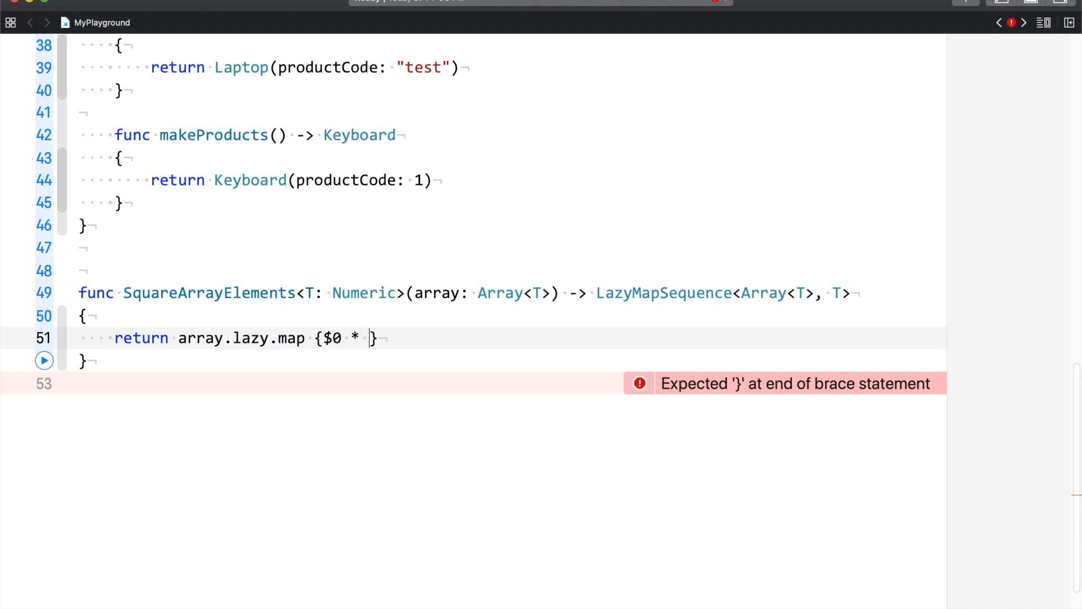
text($0)
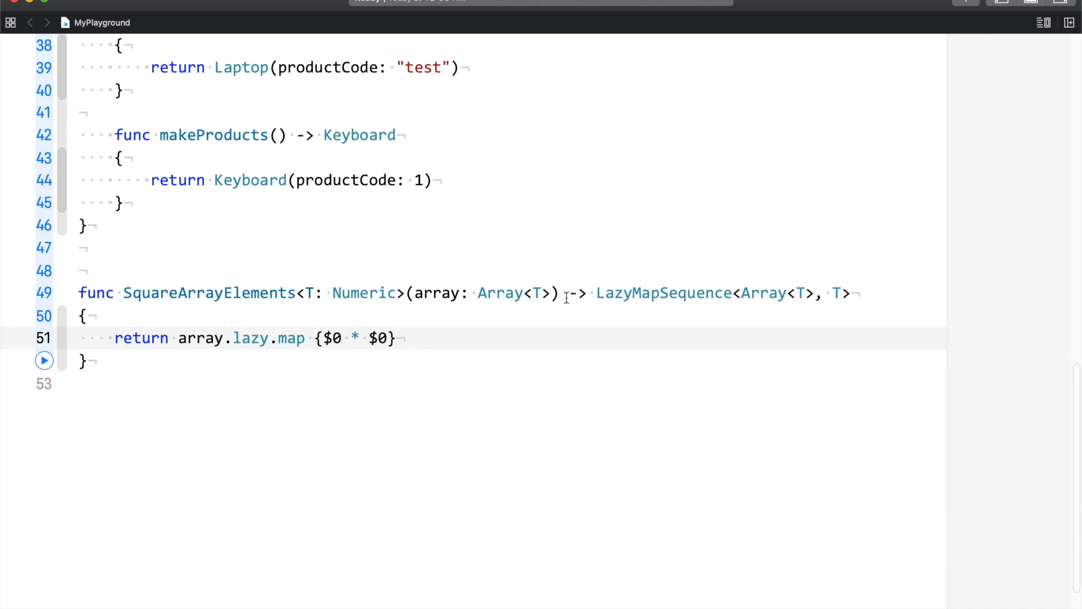
double_click(663, 293)
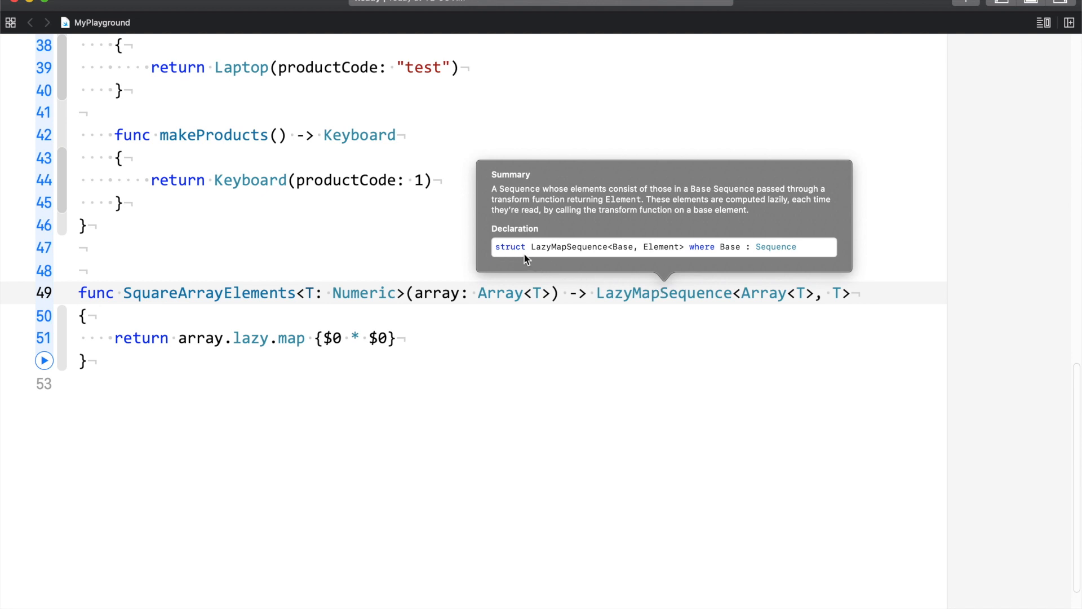
mouse_move(775, 247)
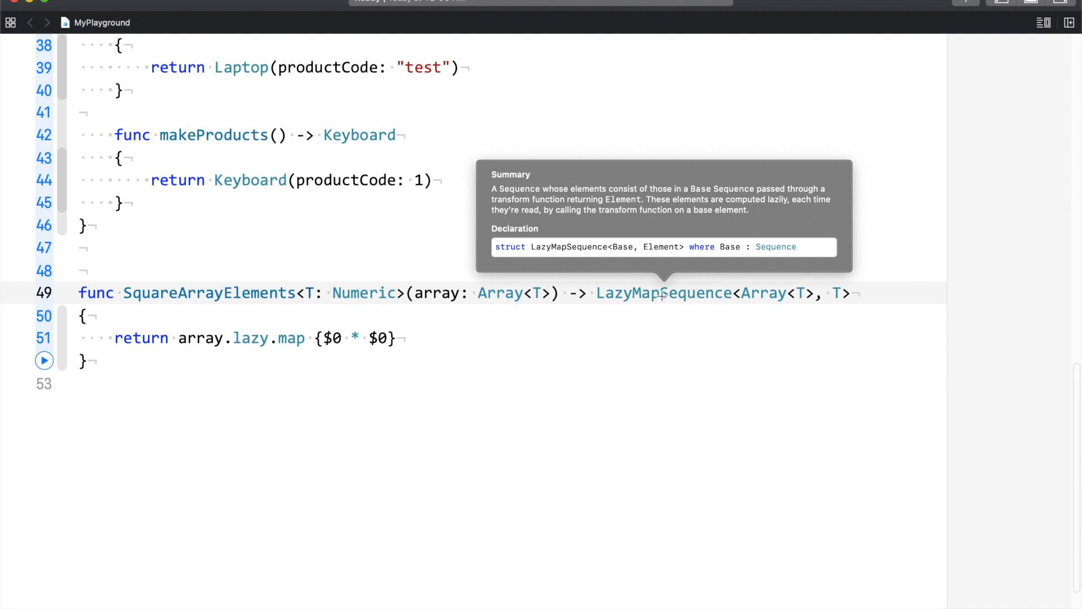
mouse_move(796, 257)
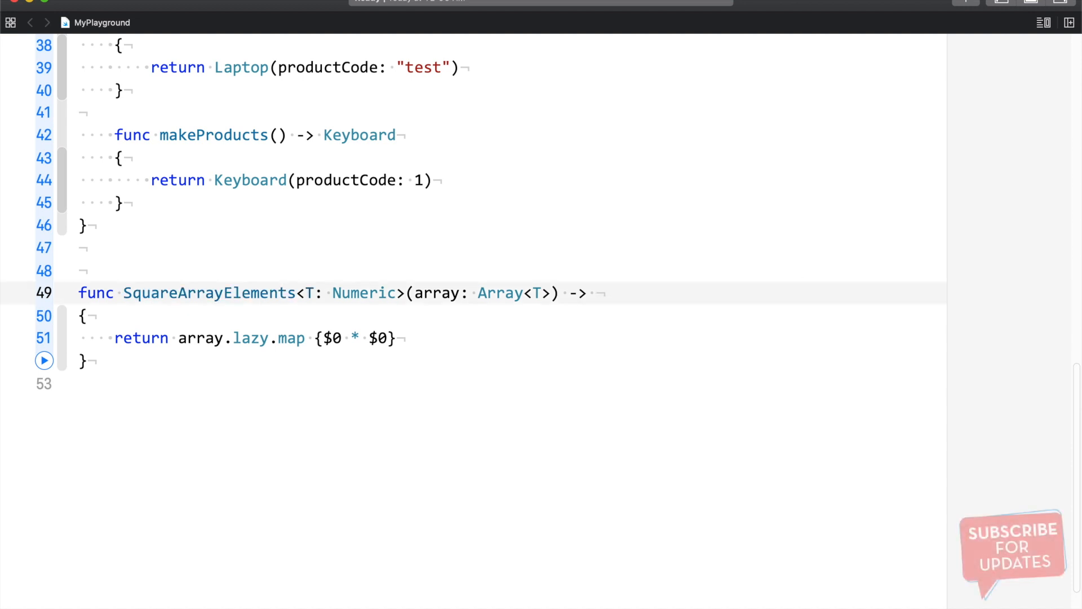
- Change the return type to some Sequence, comparing briefly against LazyMapSequence<Array<T>, T>
text(s)
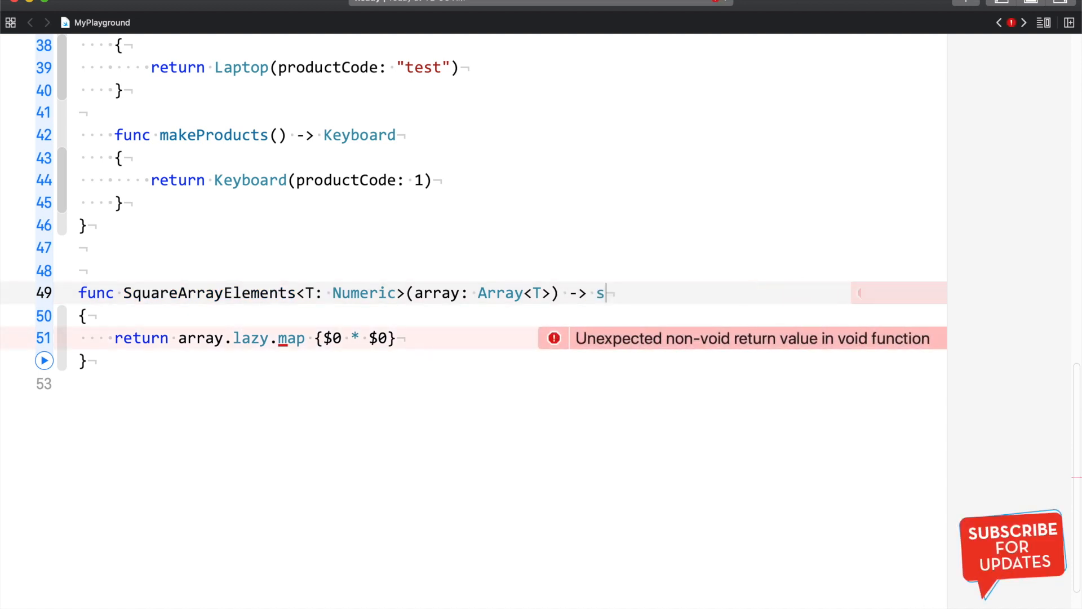
text(ome)
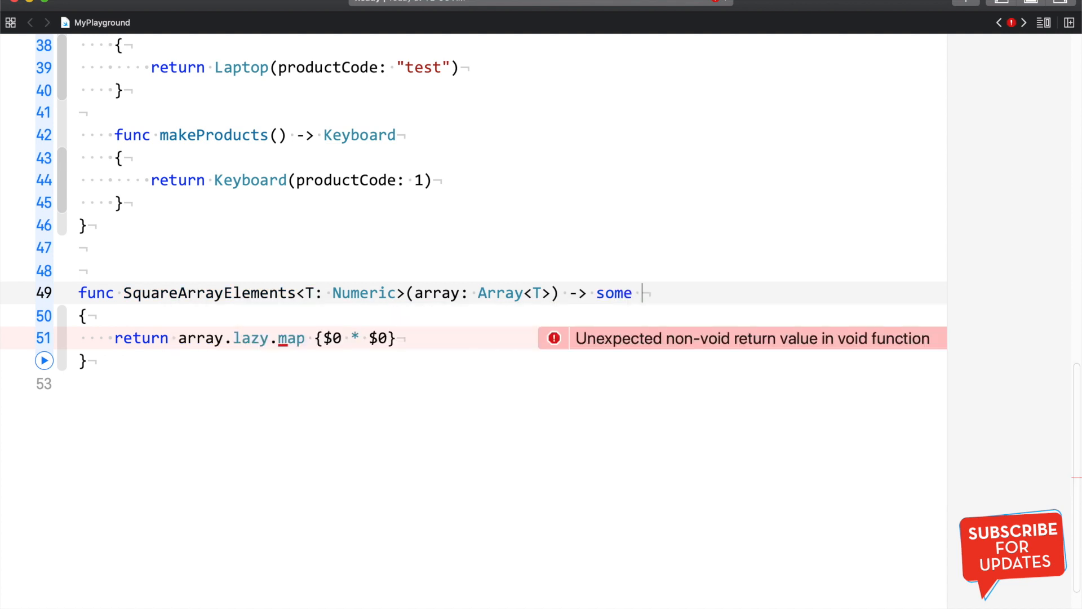
text(Sequence)
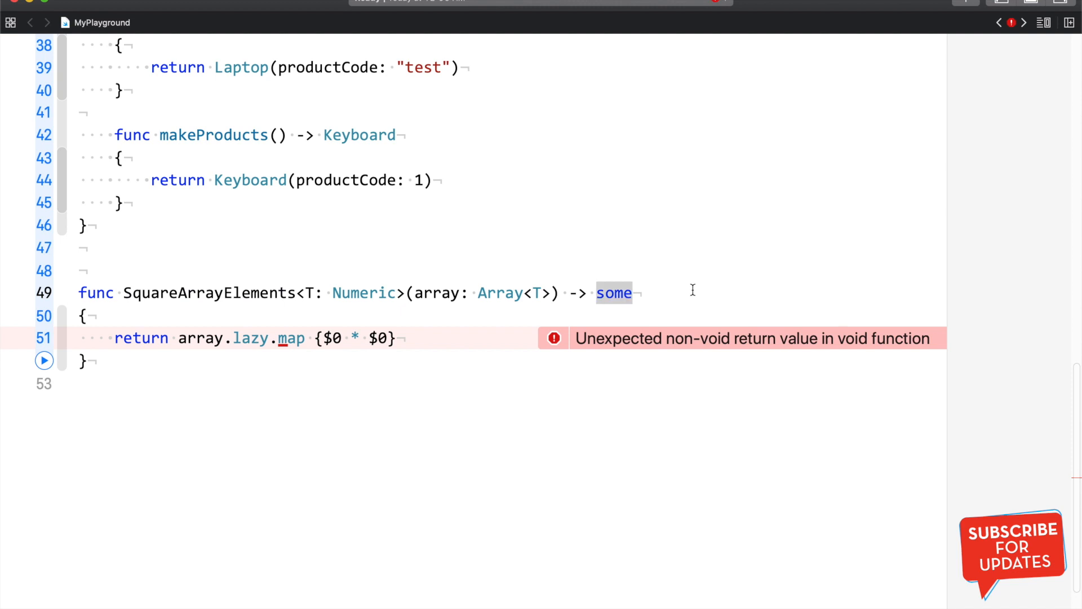
text(LazyMapSequence<Array<T>, T>)
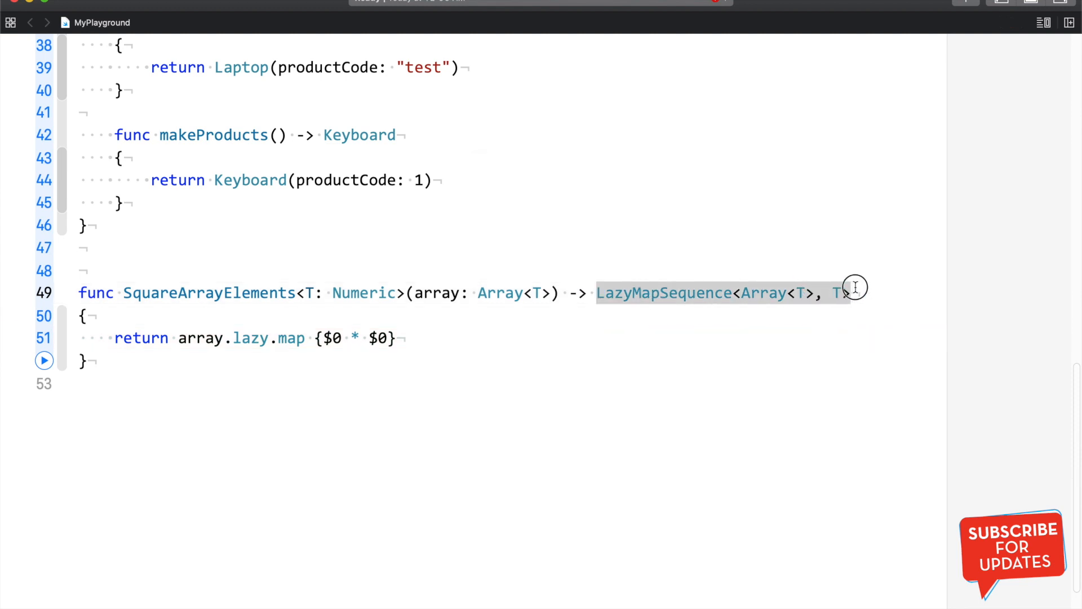
text(some Sequence)
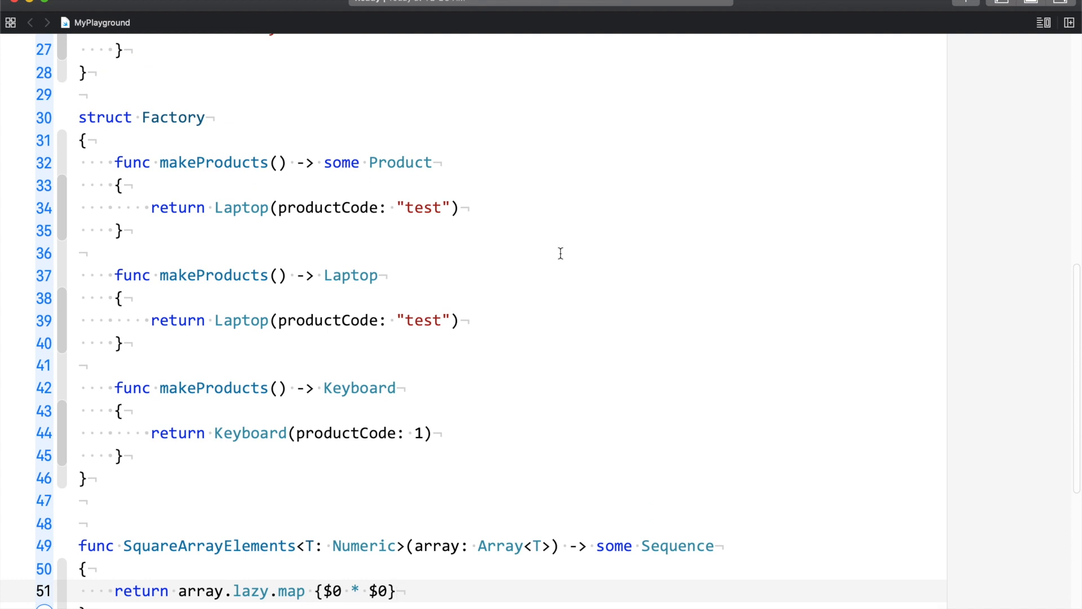
drag(115, 275, 118, 449)
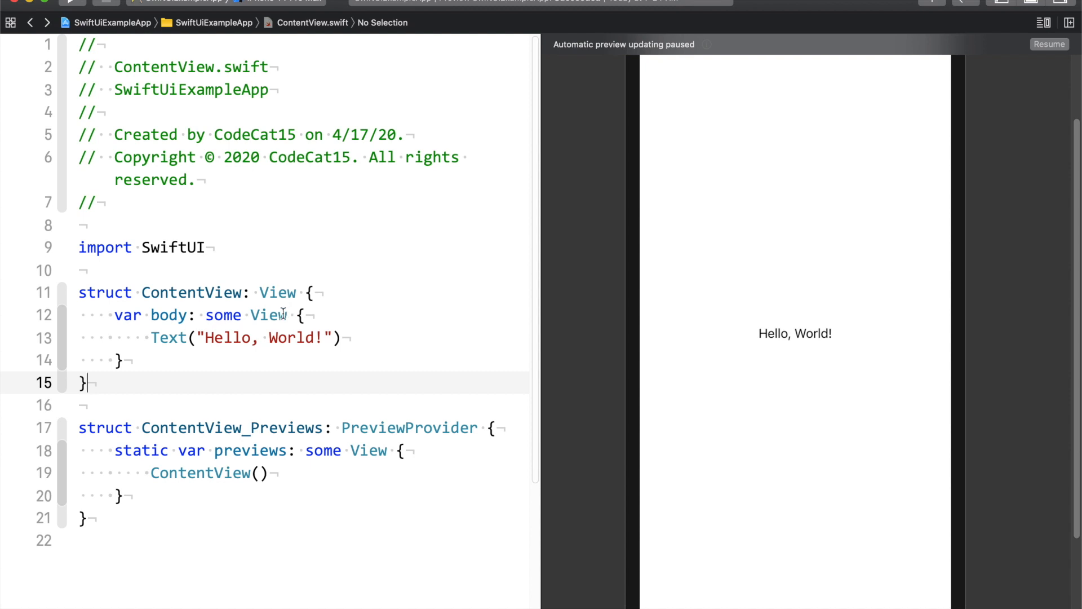
- Scroll ContentView.swift to reveal ContentView_Previews returning some View
scroll(down, 3)
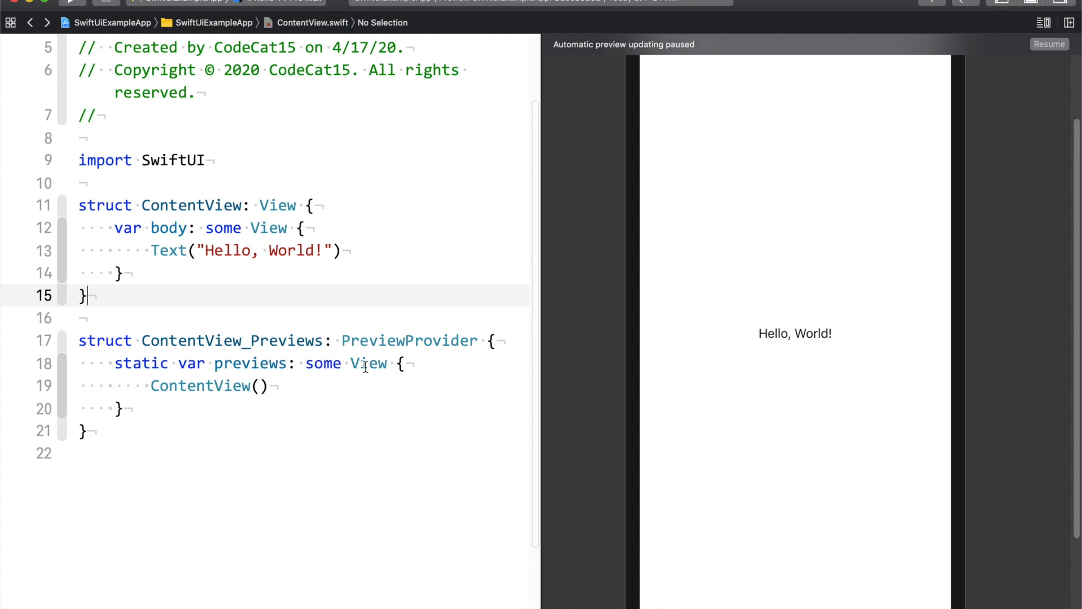
mouse_move(384, 291)
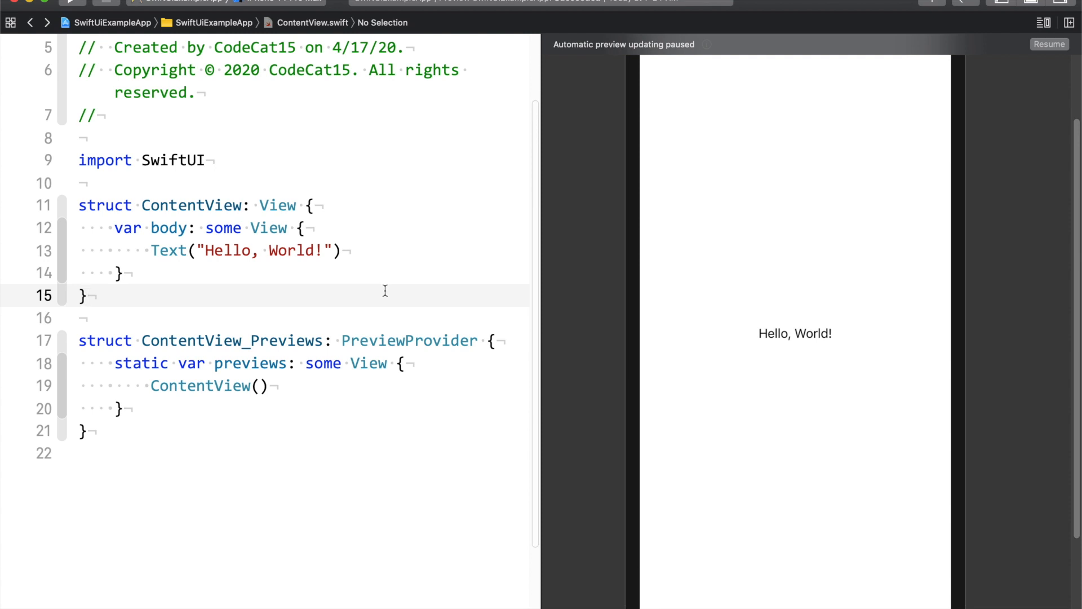
mouse_move(269, 227)
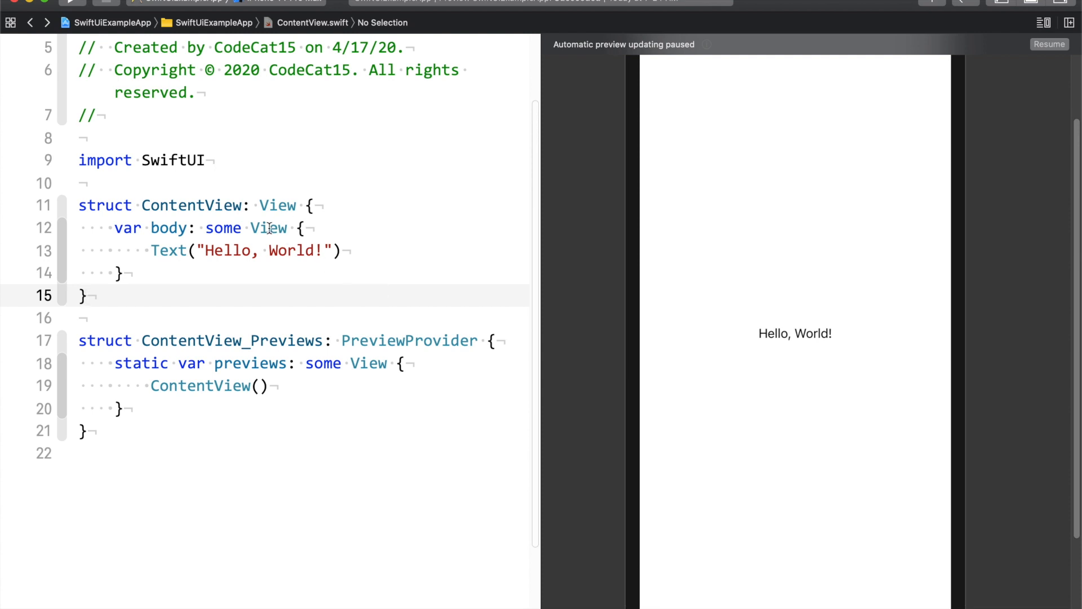
- Jump to the definition of the View protocol from var body: some View
double_click(268, 227)
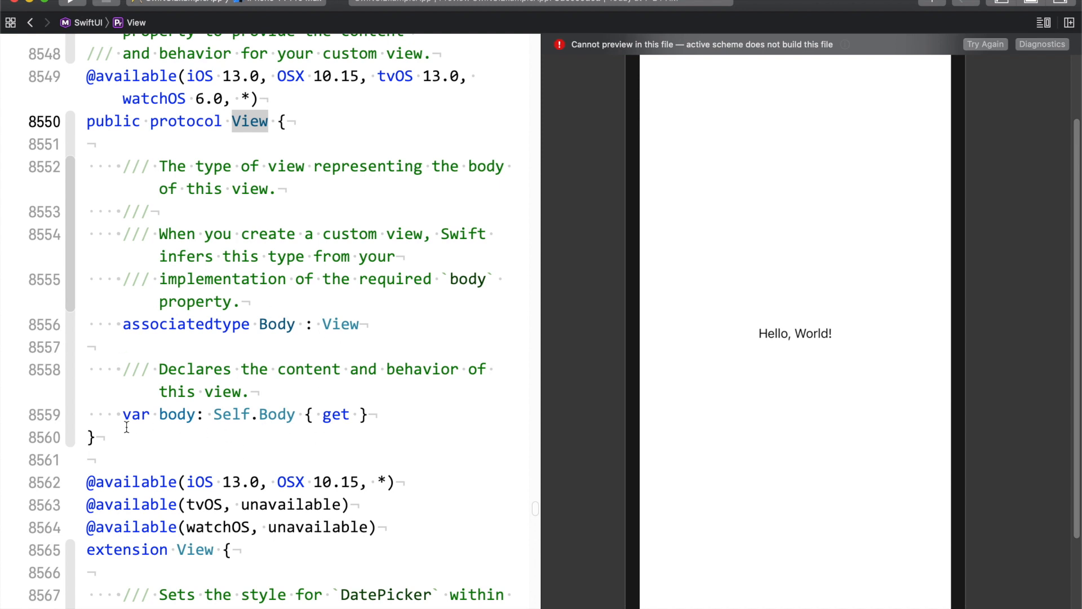
mouse_move(399, 356)
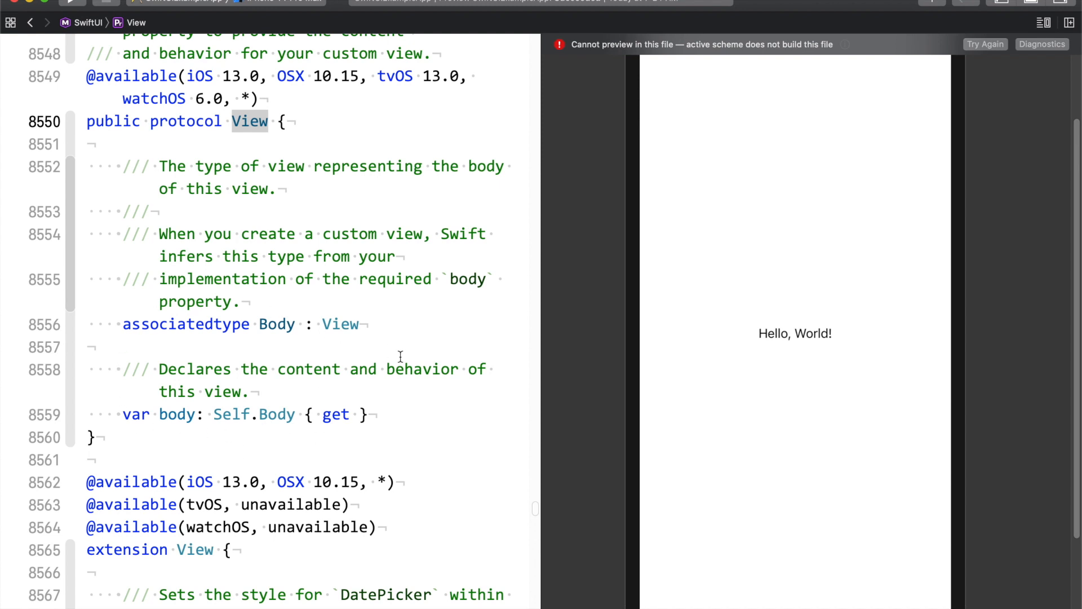